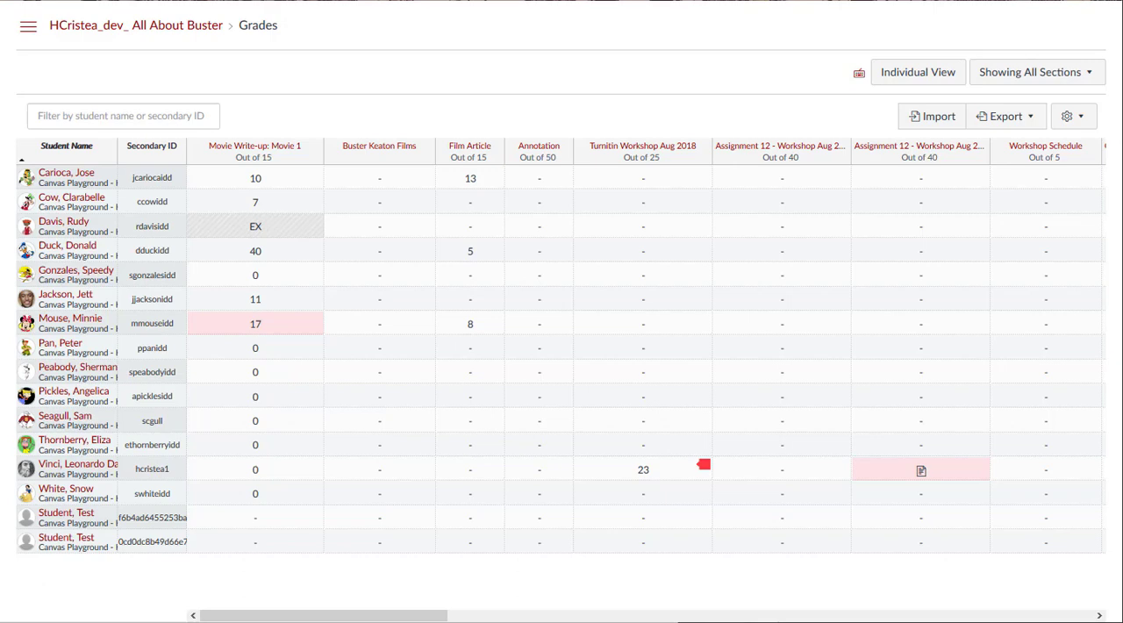
Step: Go to the course Settings page from the course navigation menu
click(28, 24)
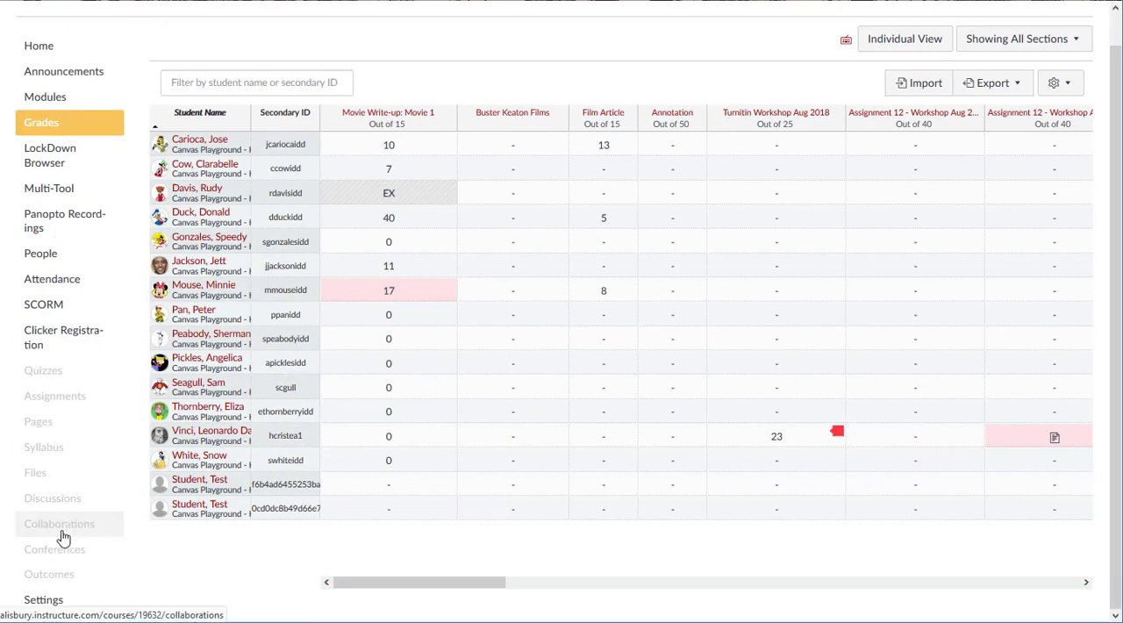
mouse_move(42, 600)
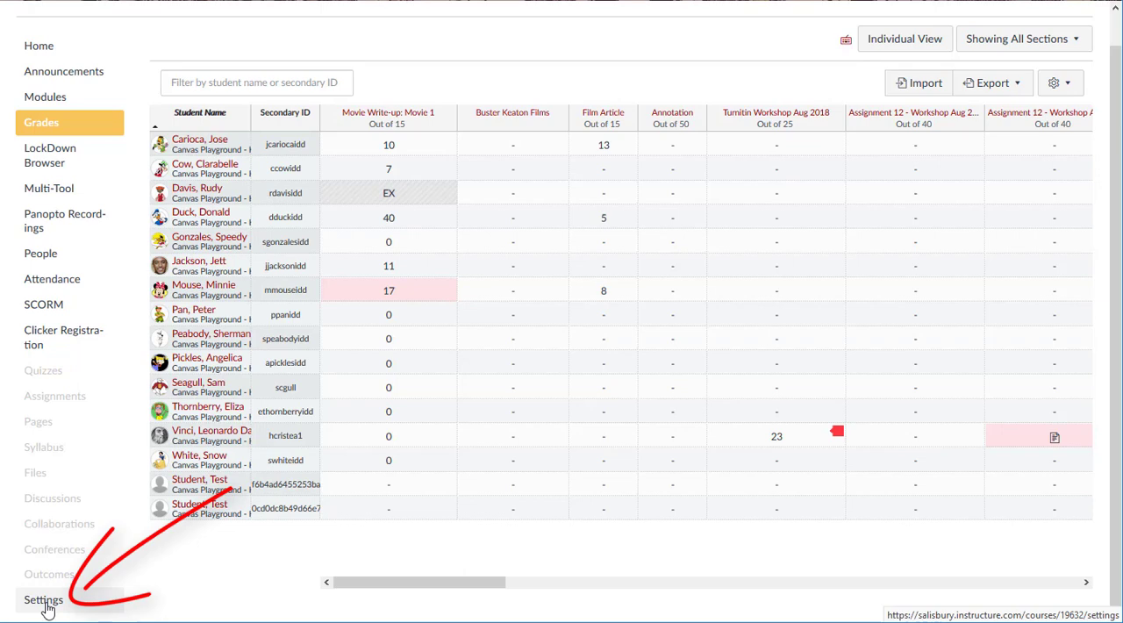
click(42, 600)
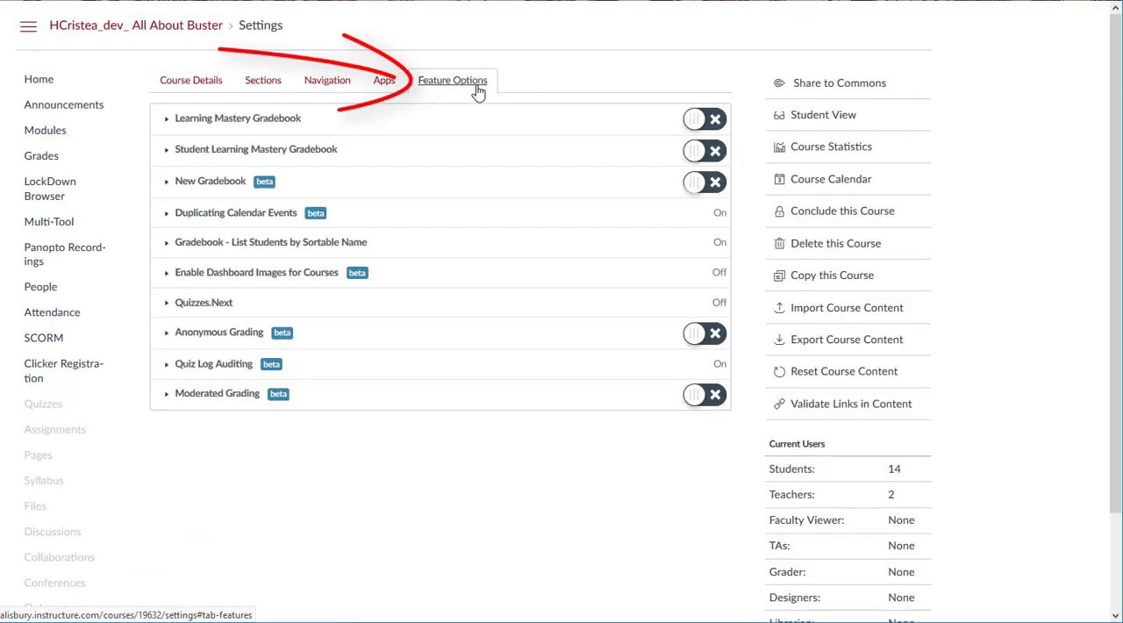
Step: Show the Feature Options list to review the New Gradebook feature
click(698, 182)
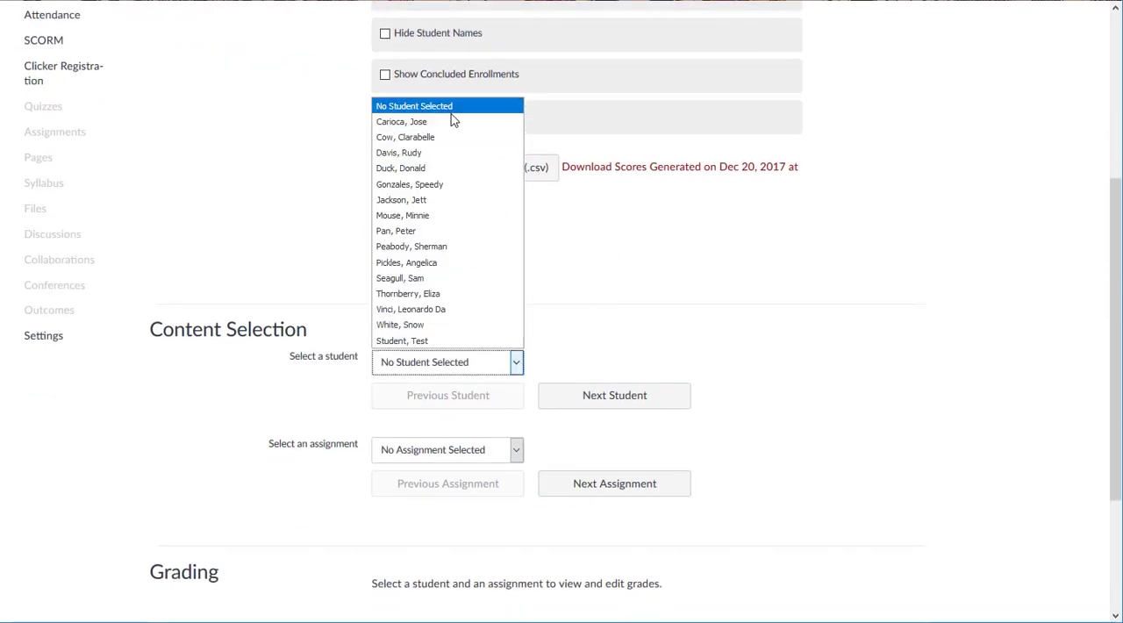
Step: Choose Cow, Clarabelle as the student in the Individual View gradebook
click(405, 137)
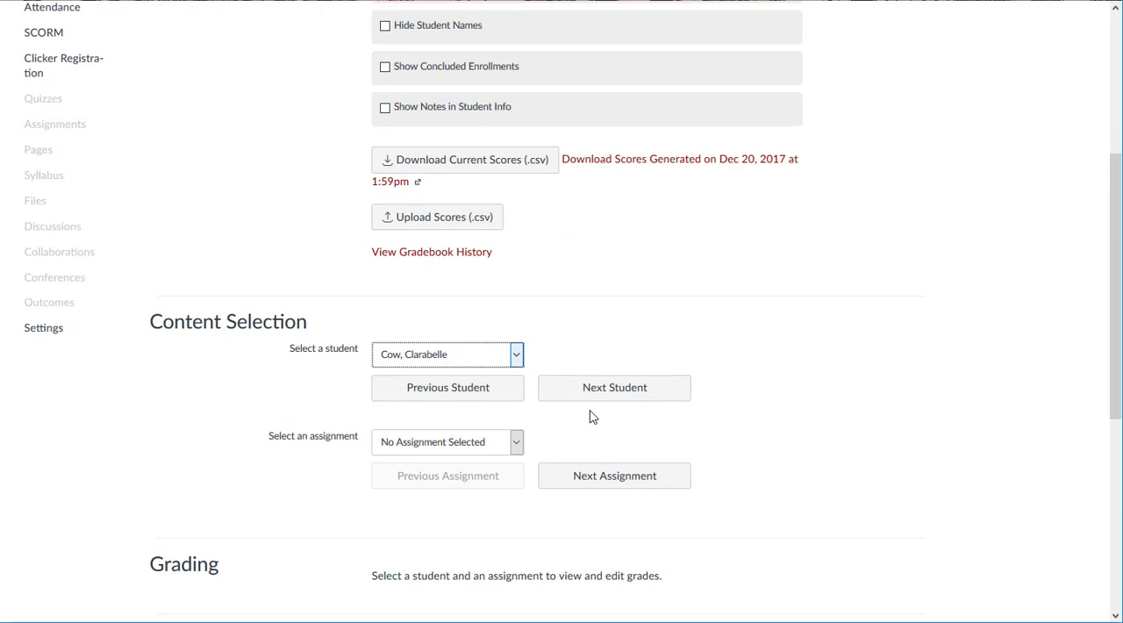
scroll(down, 3)
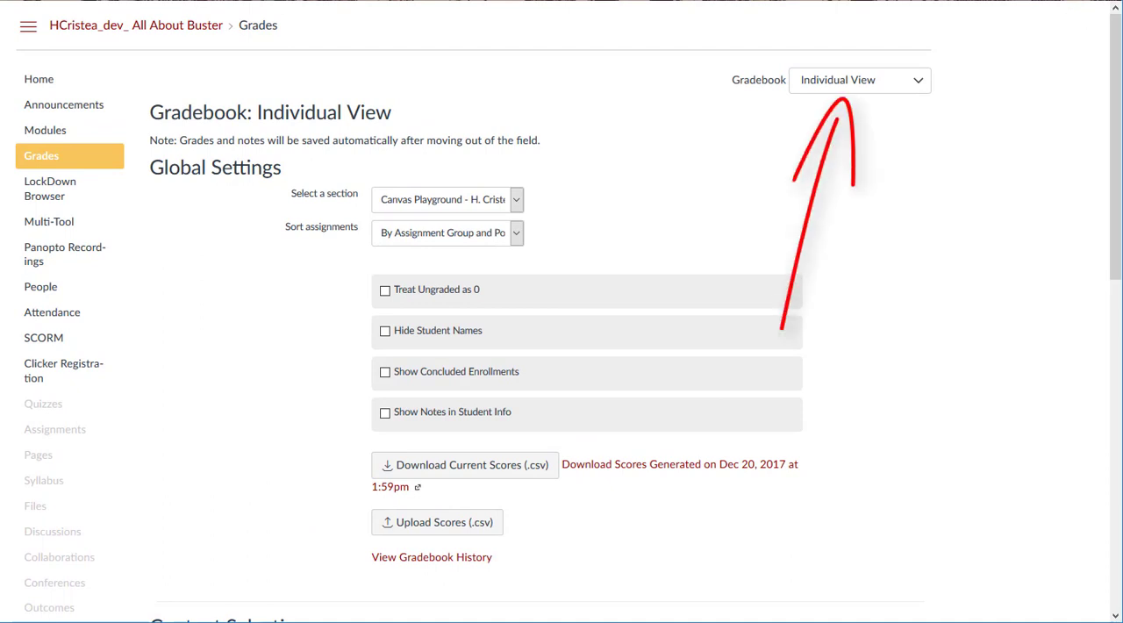
Step: Switch the gradebook view to Gradebook History
click(857, 81)
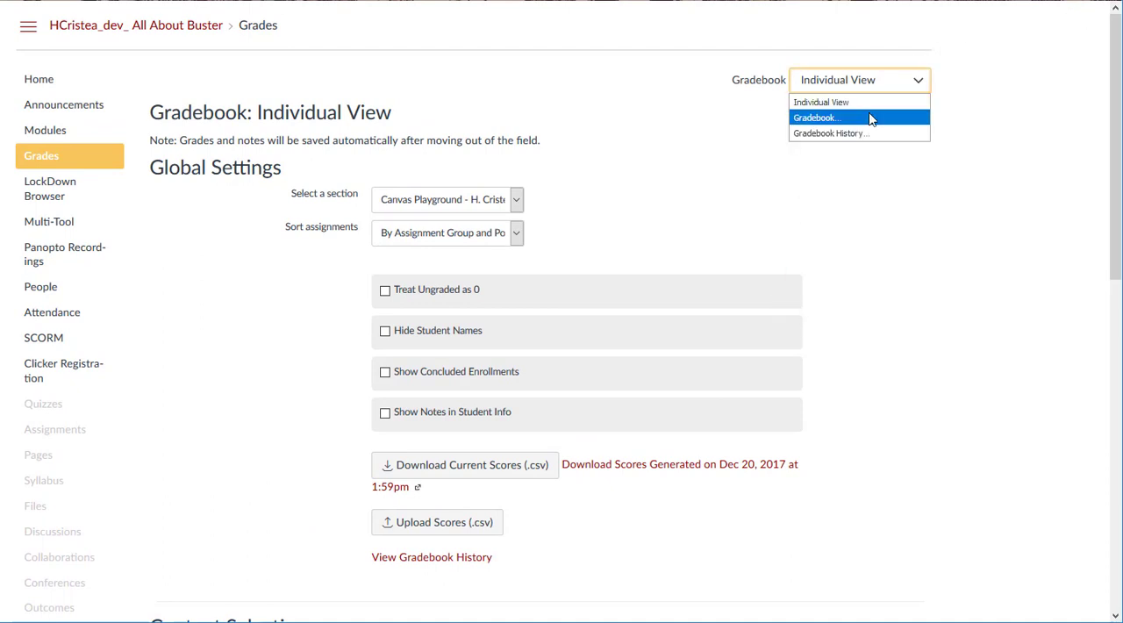
click(815, 116)
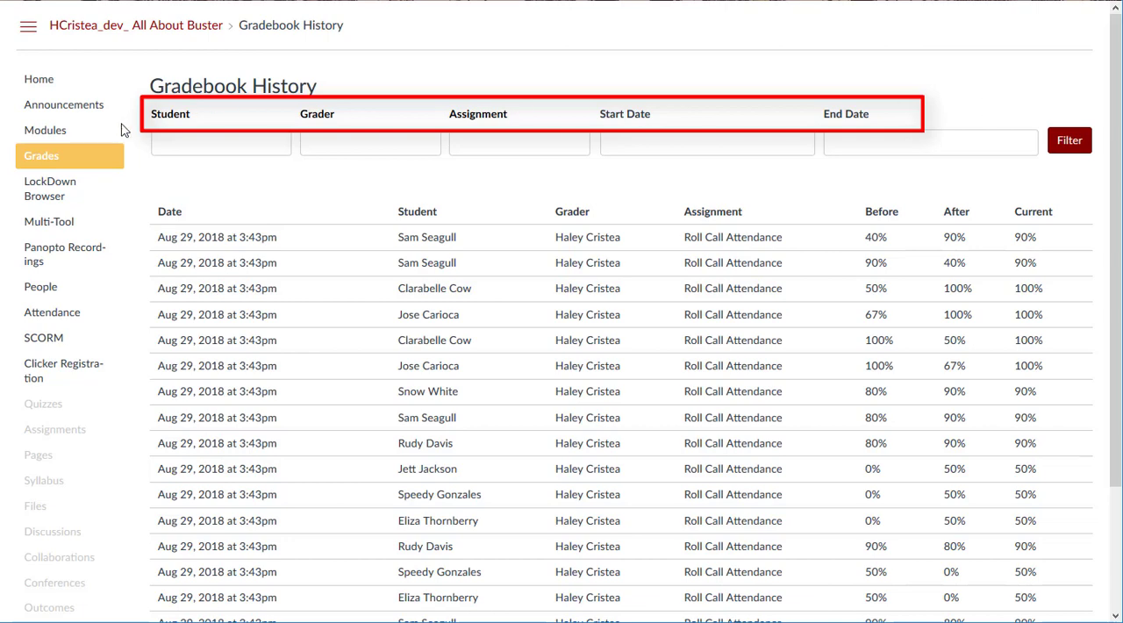
Step: Filter the grade history to Jose Carioca's changes, then return to the Grades grid
text(Jose Carioca)
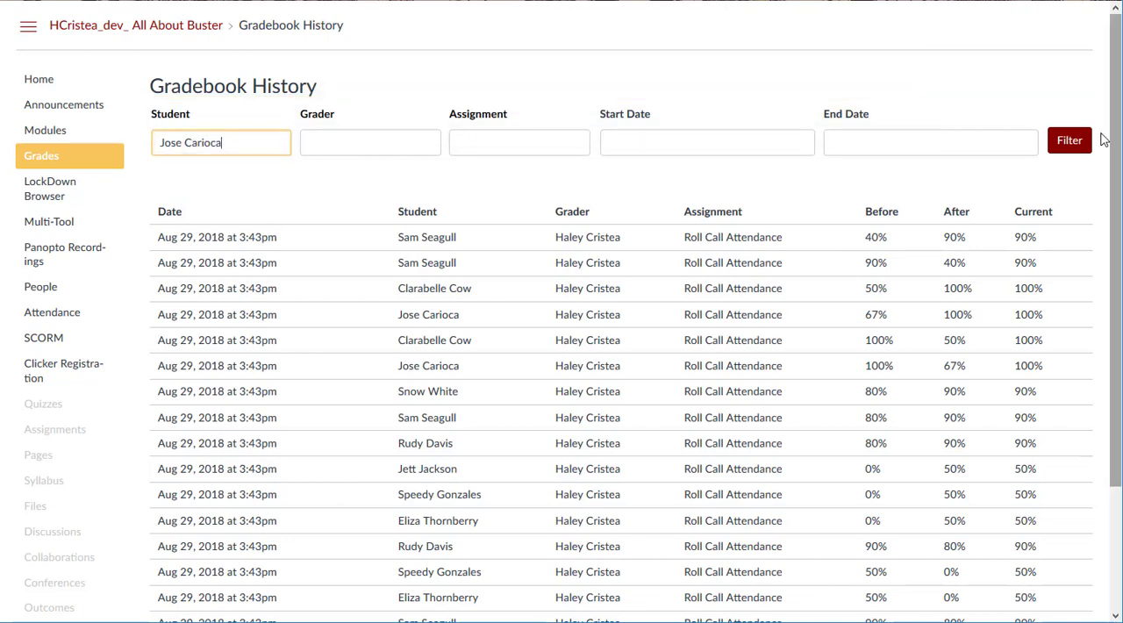
click(1068, 140)
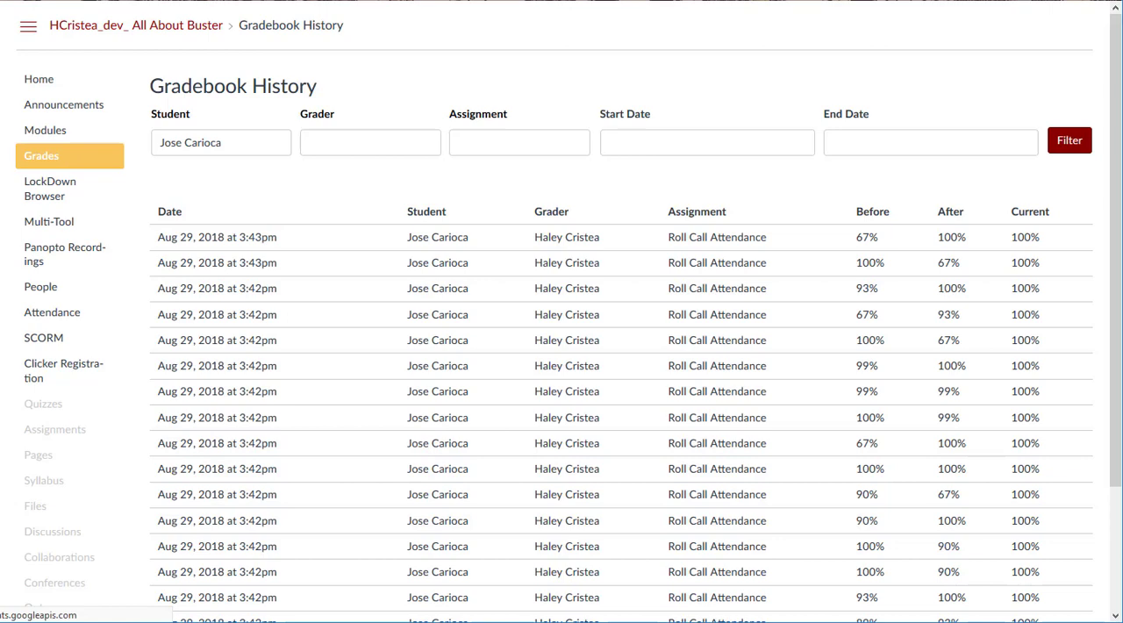
click(126, 72)
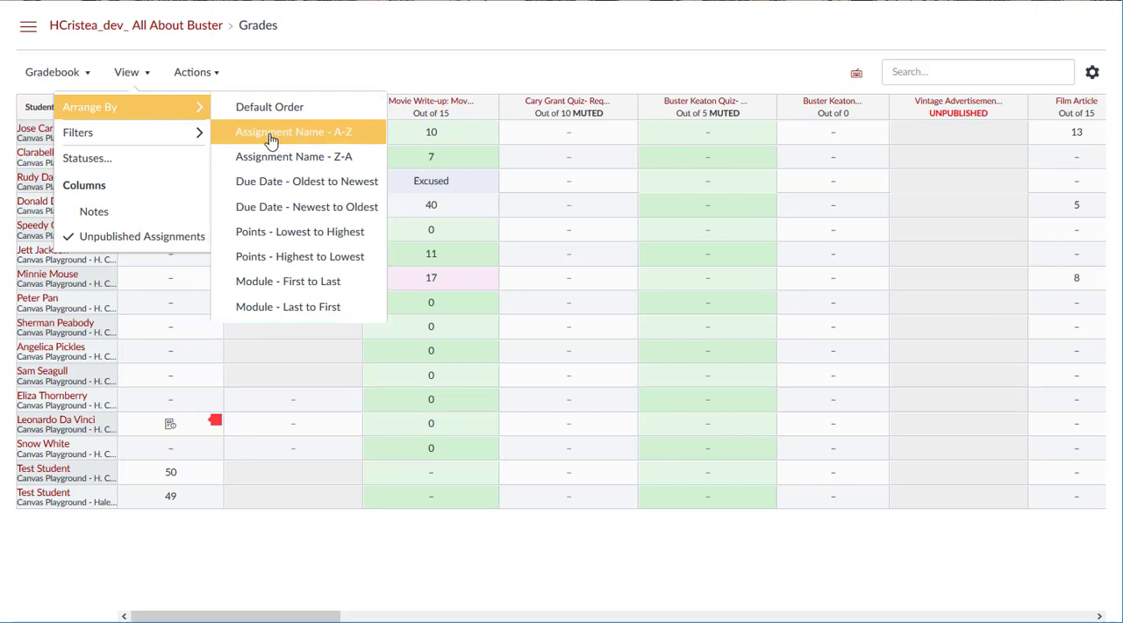
Step: Arrange columns by Assignment Name A-Z, then by Due Date - Oldest to Newest
click(293, 131)
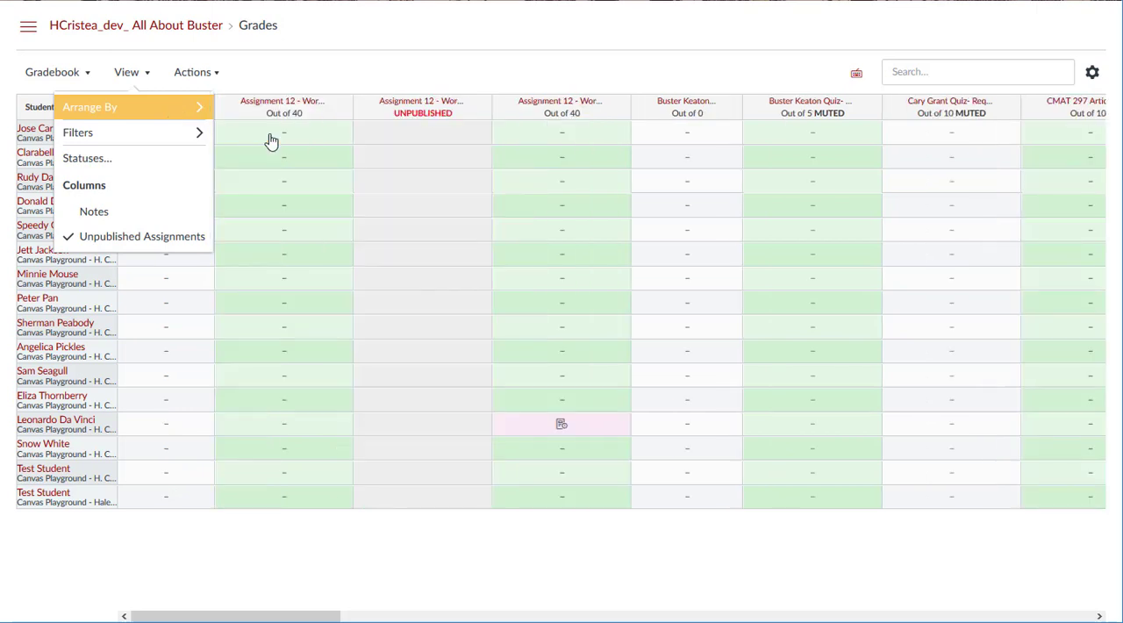
click(90, 106)
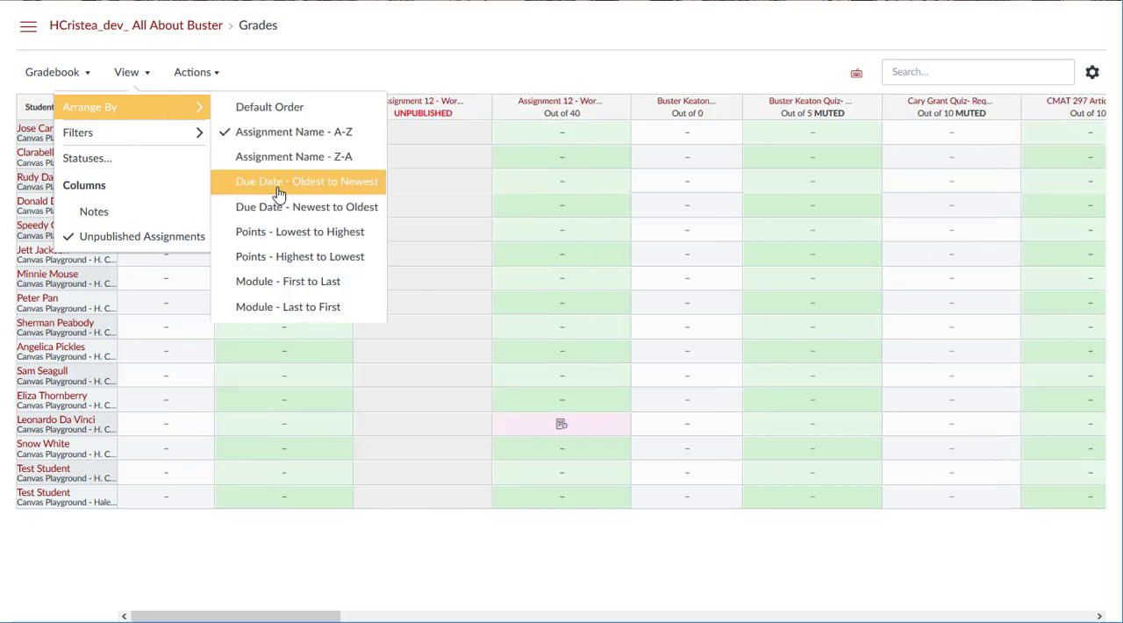
click(306, 182)
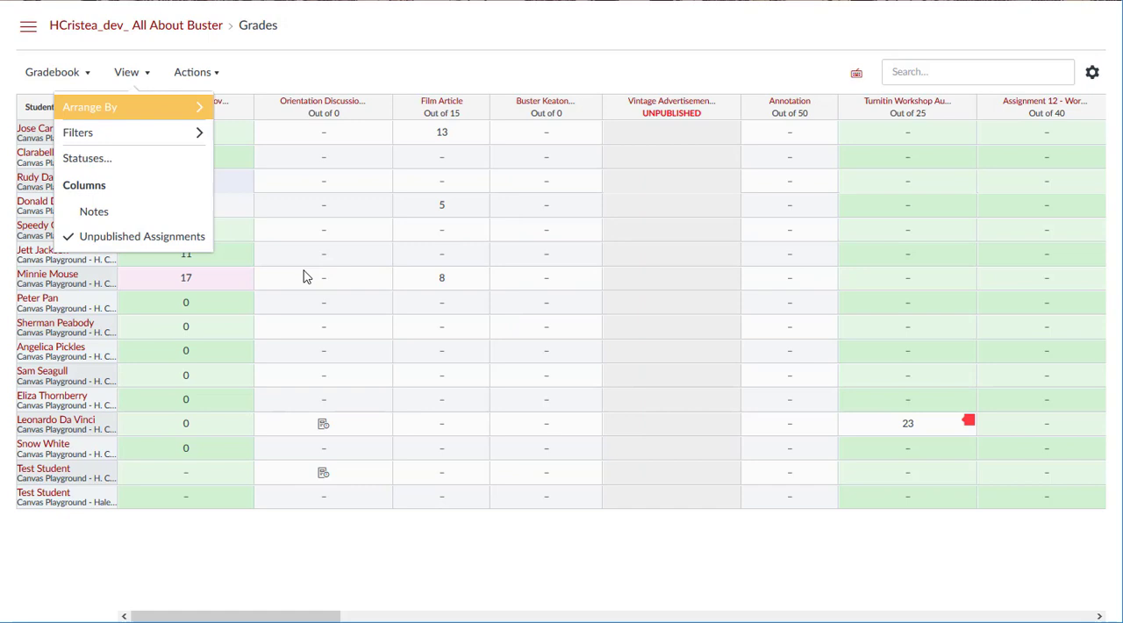
scroll(right, 3)
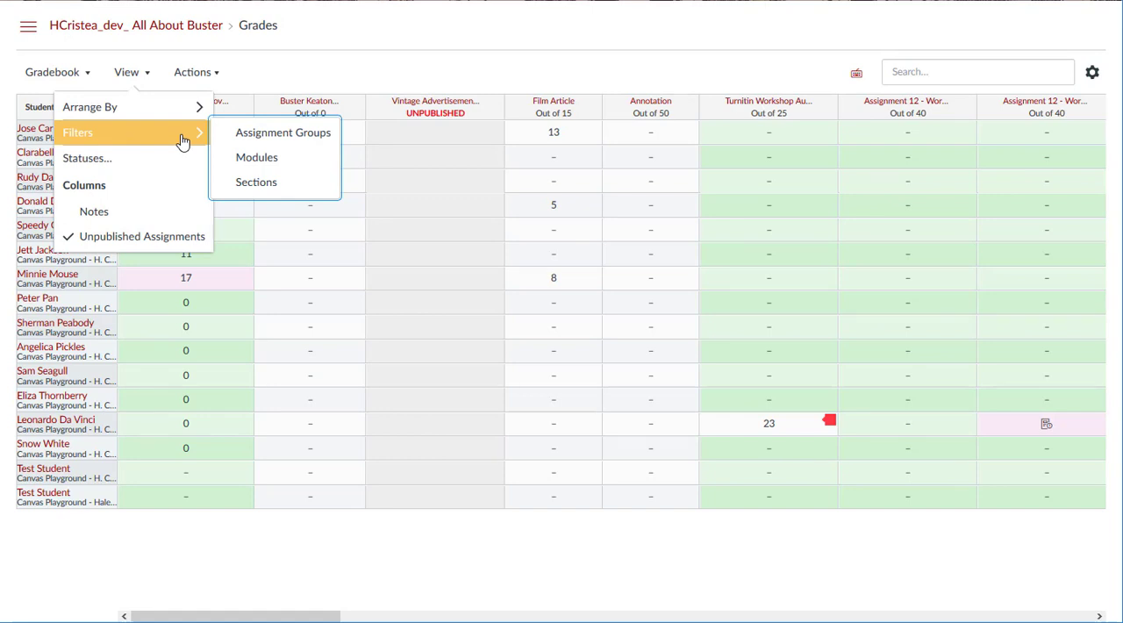
Step: Filter the gradebook to the Quizzes assignment group and the Getting Started module
click(282, 131)
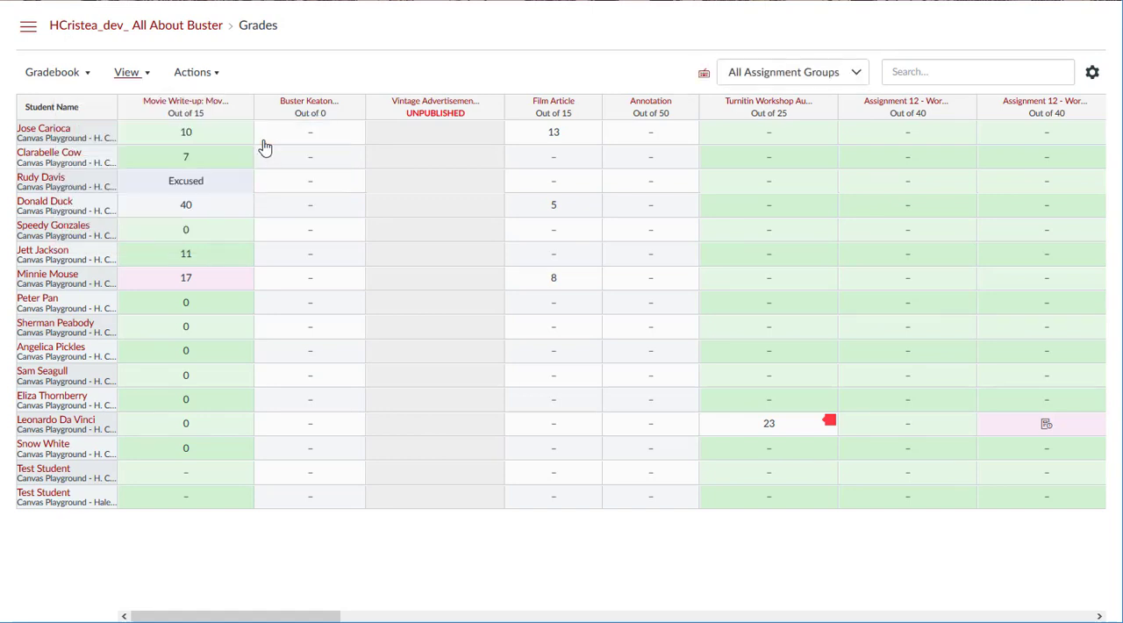
click(789, 72)
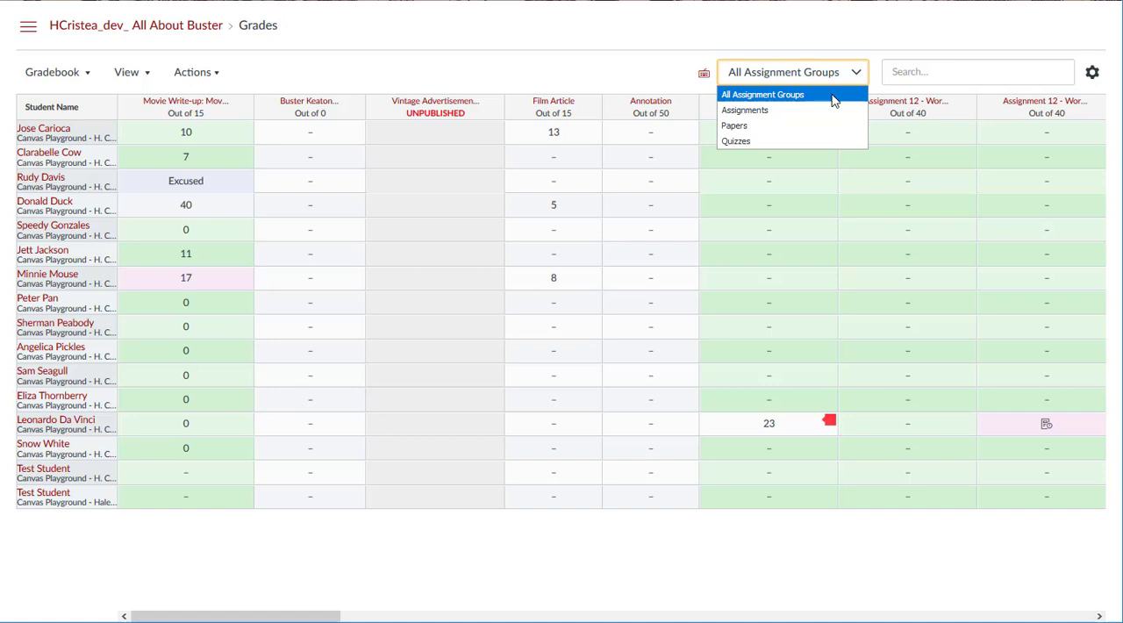
click(735, 140)
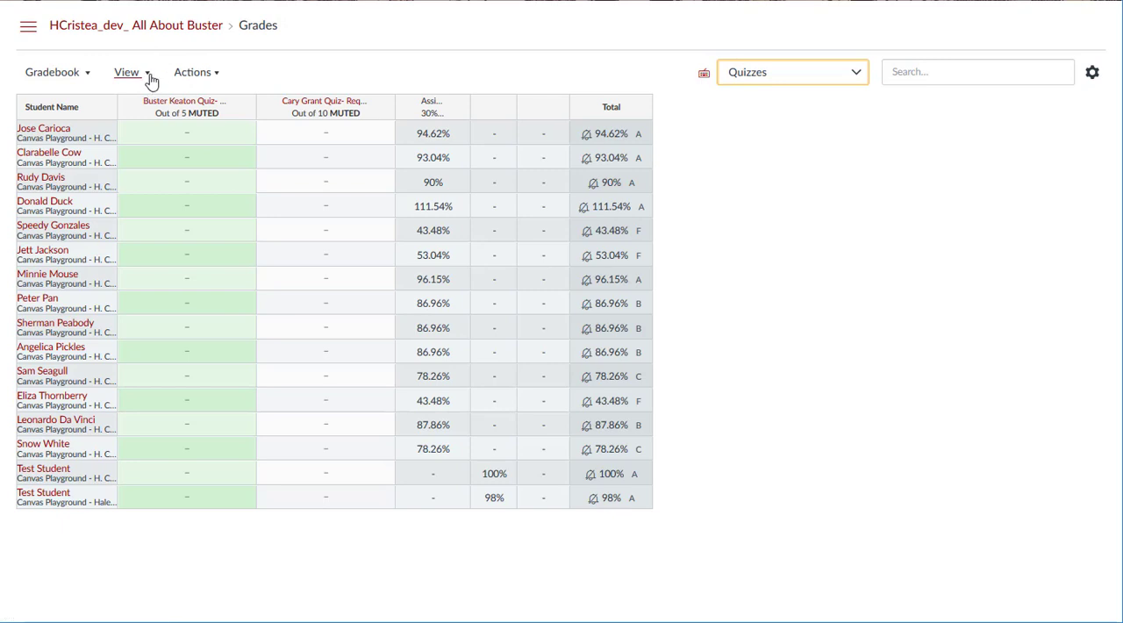
click(786, 72)
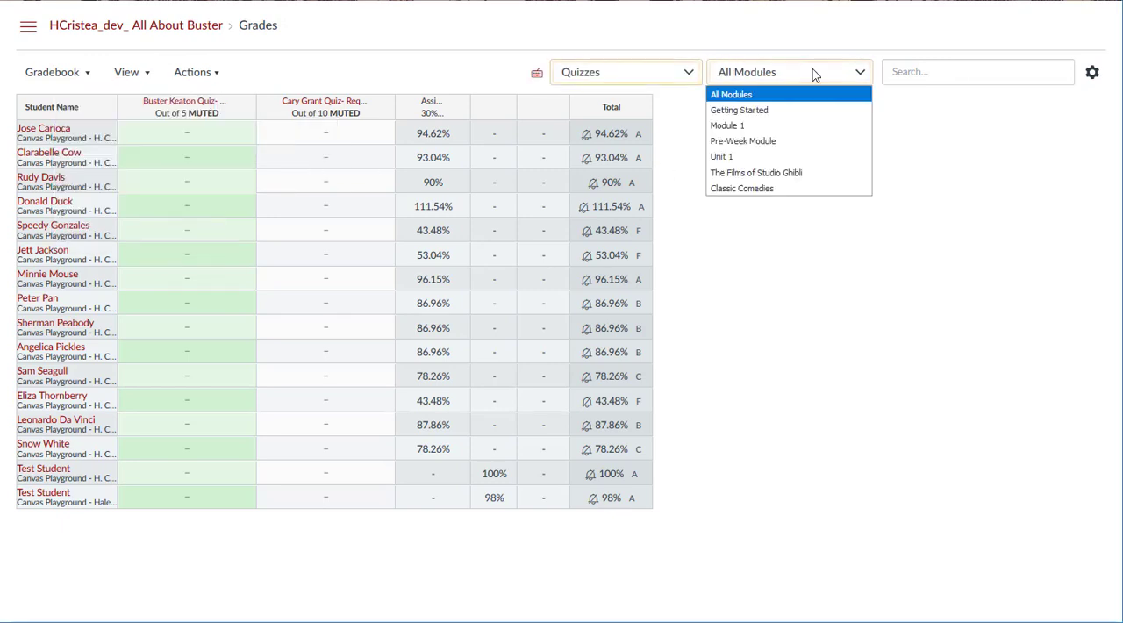
click(739, 109)
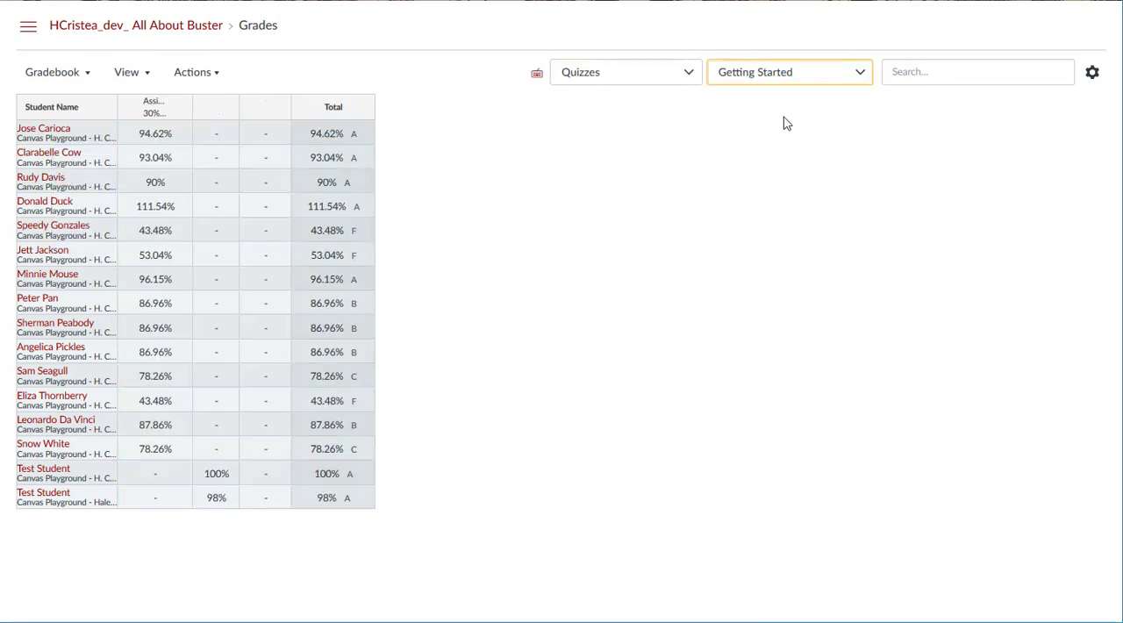
Step: Switch the filters to the Classic Comedies module and All Assignment Groups
click(787, 72)
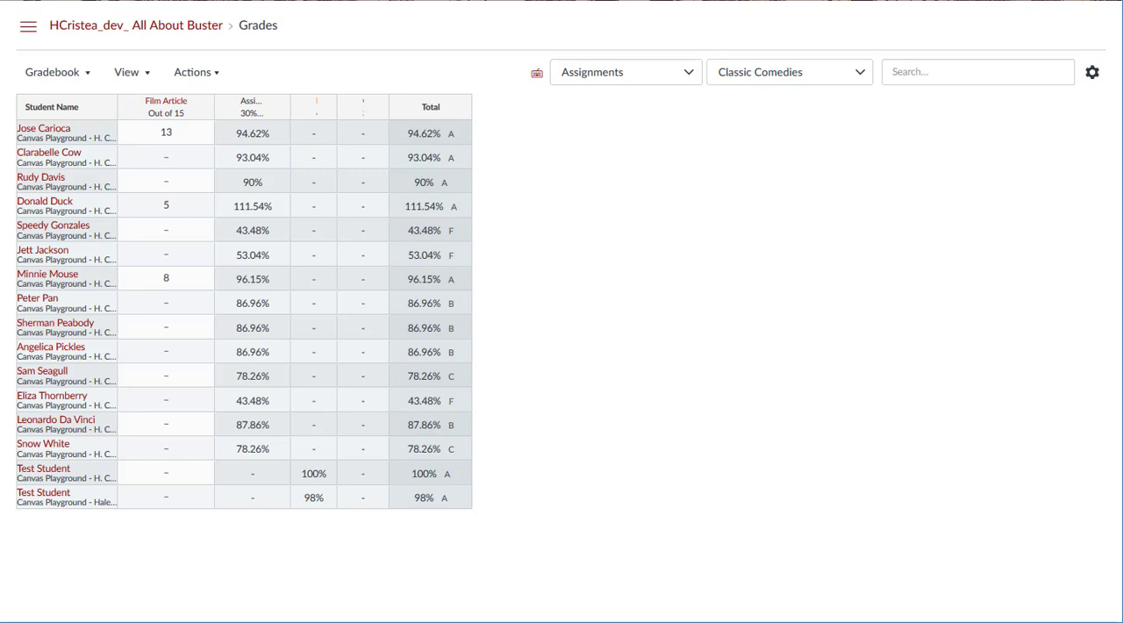
click(625, 72)
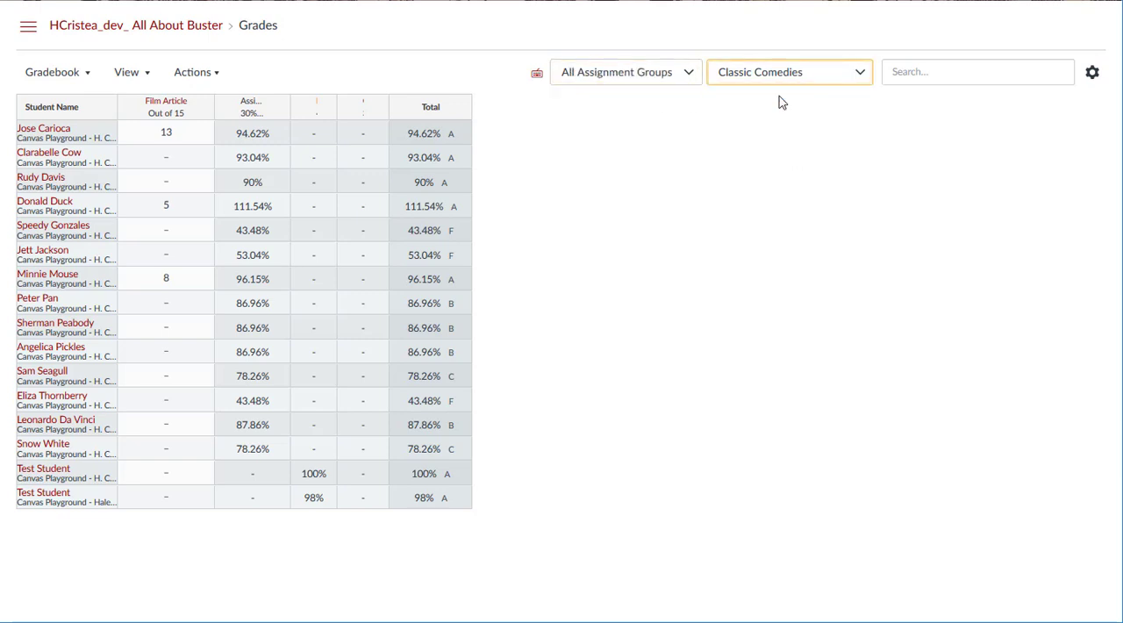
click(126, 72)
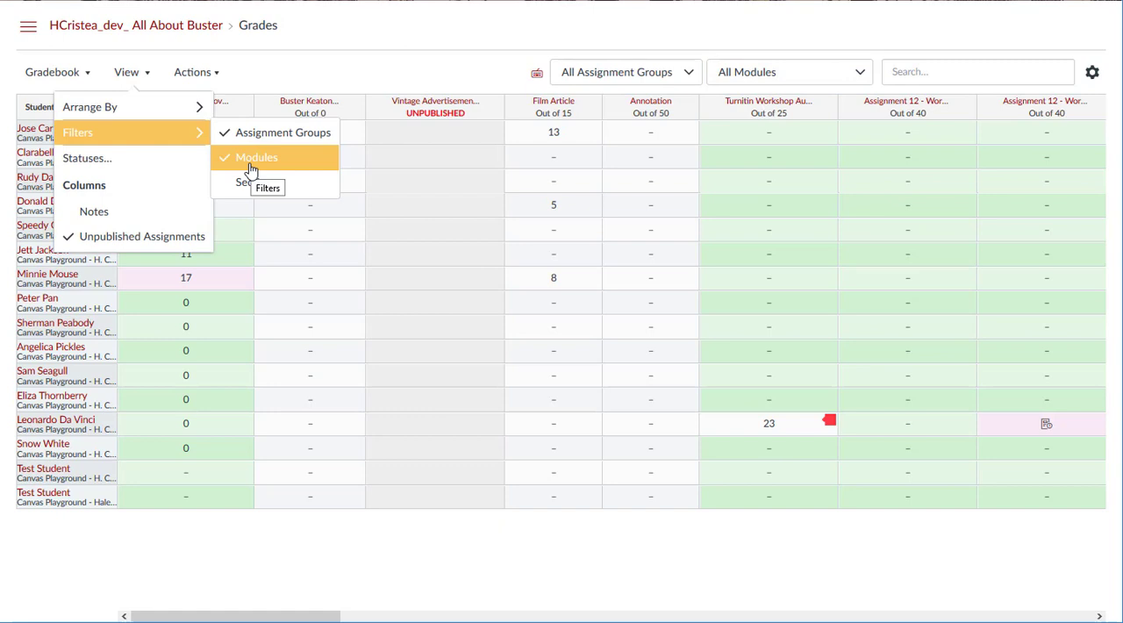
Step: Remove the Modules and Assignment Groups filters from the gradebook
click(256, 158)
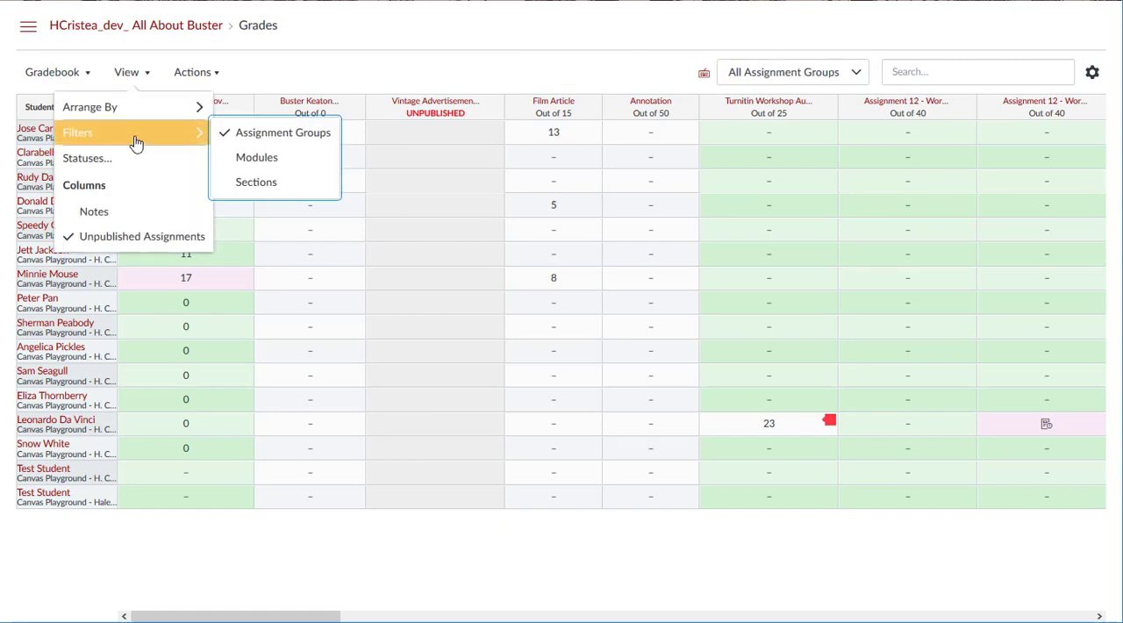
mouse_move(300, 132)
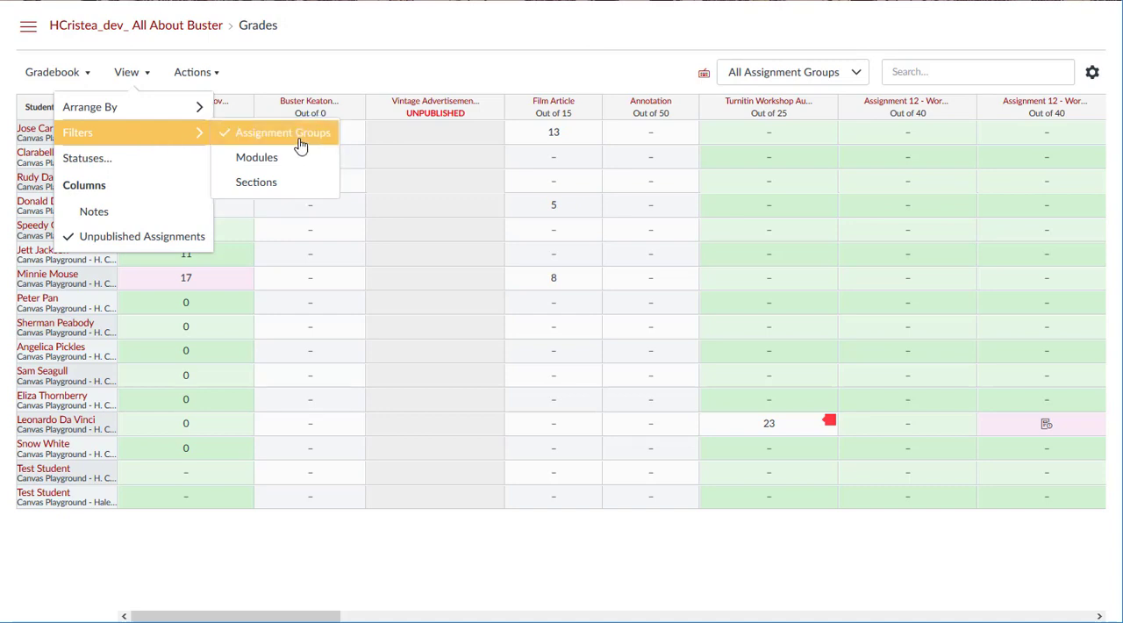
click(283, 133)
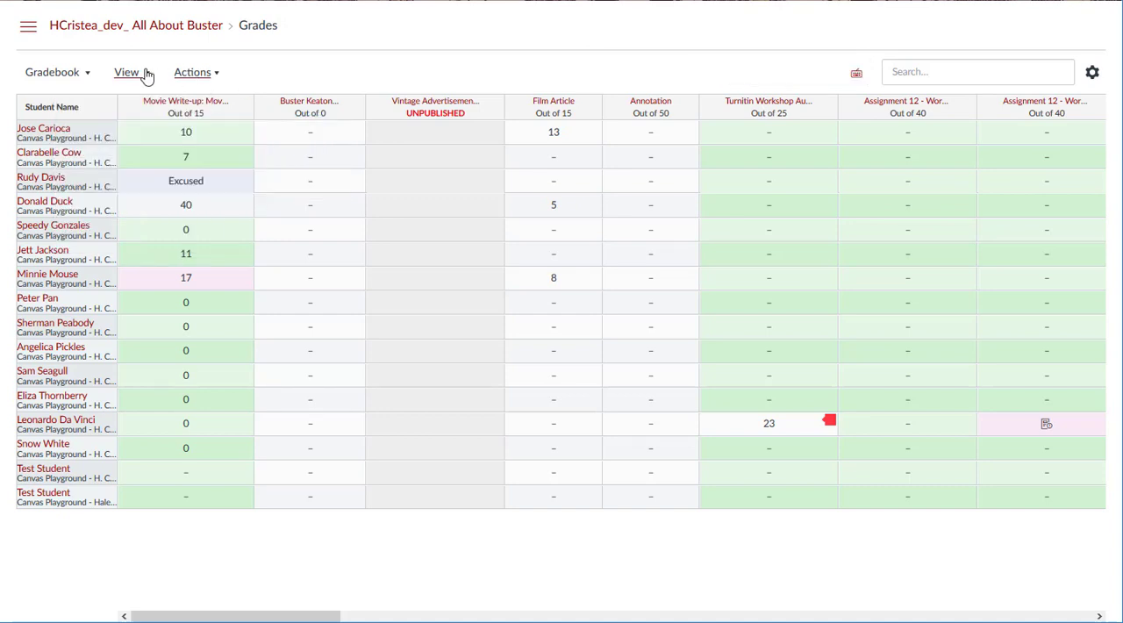
click(126, 72)
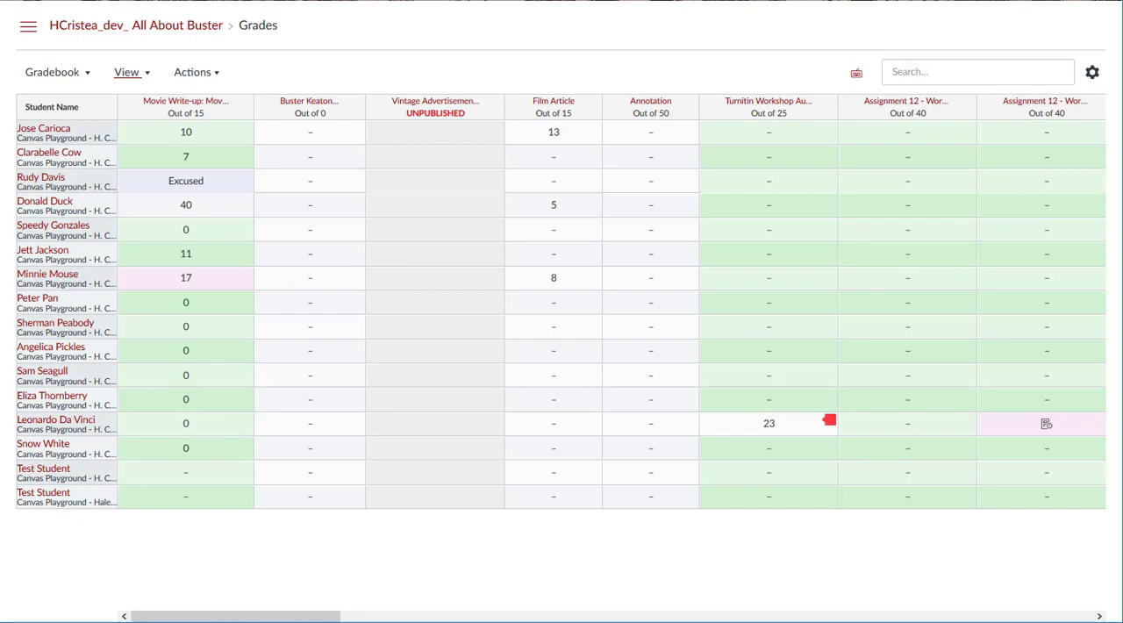
click(129, 72)
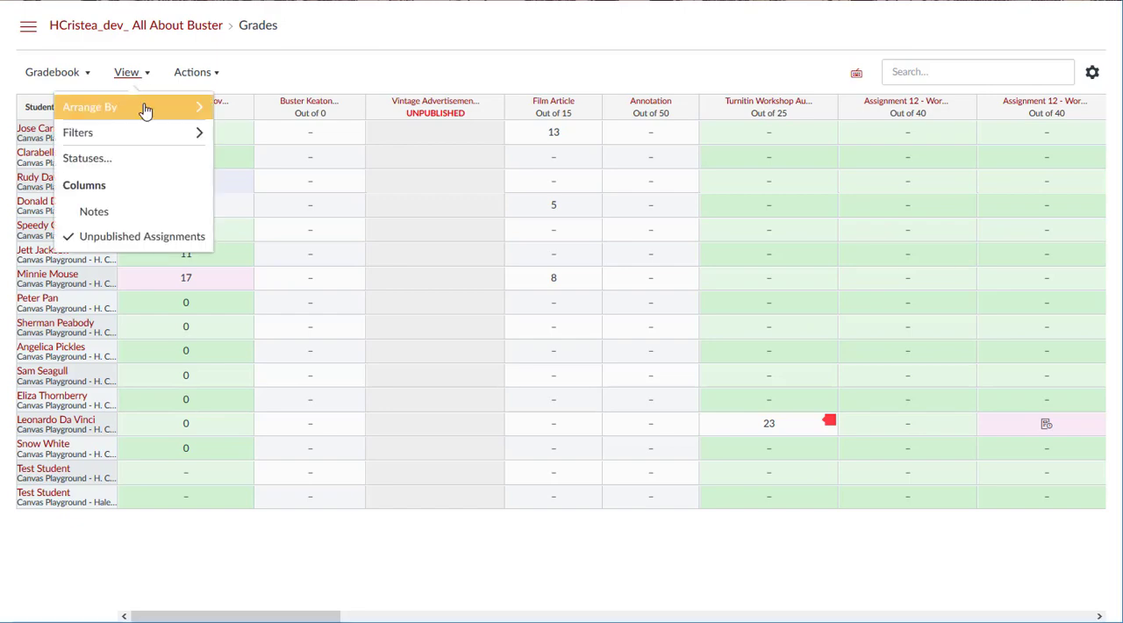
Step: Set the Resubmitted status colour to dark red and Late to bright green
click(88, 158)
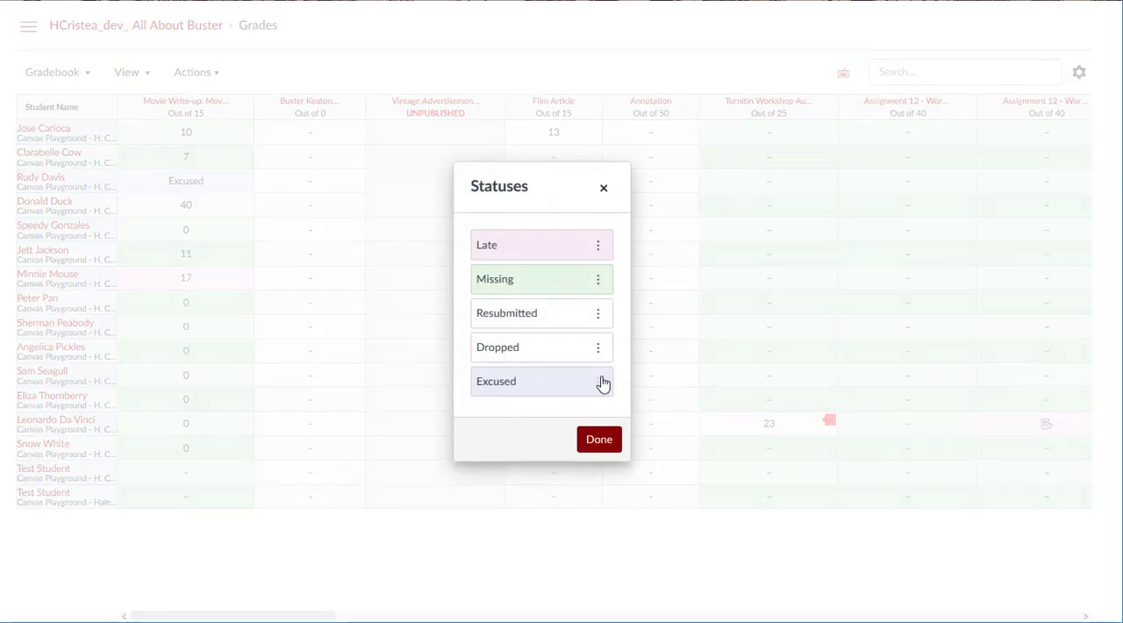
click(597, 381)
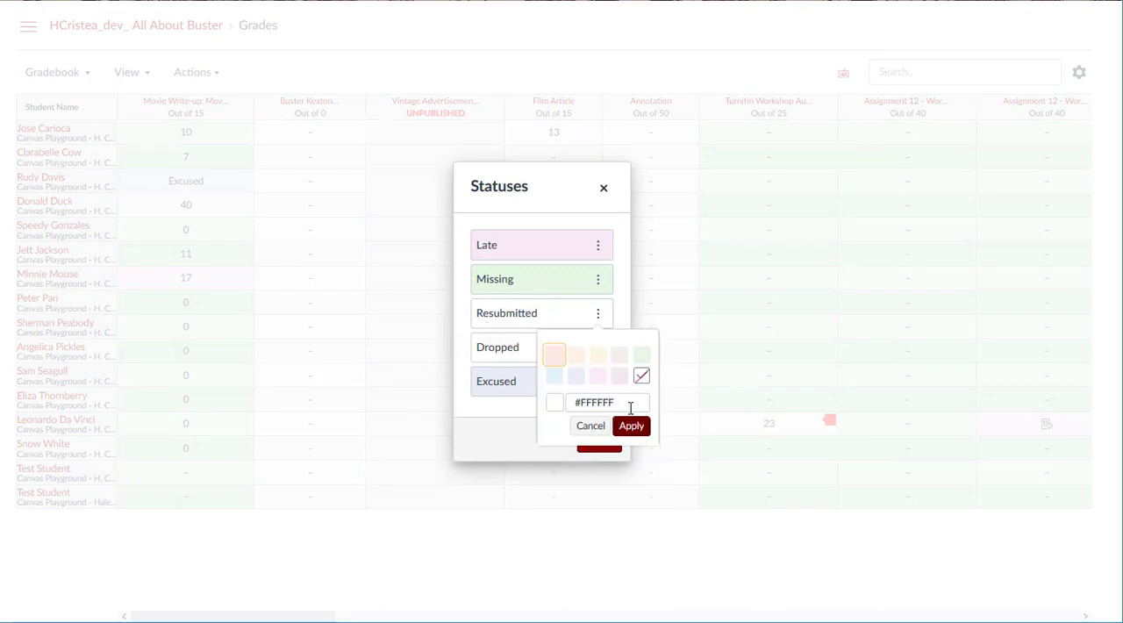
click(631, 425)
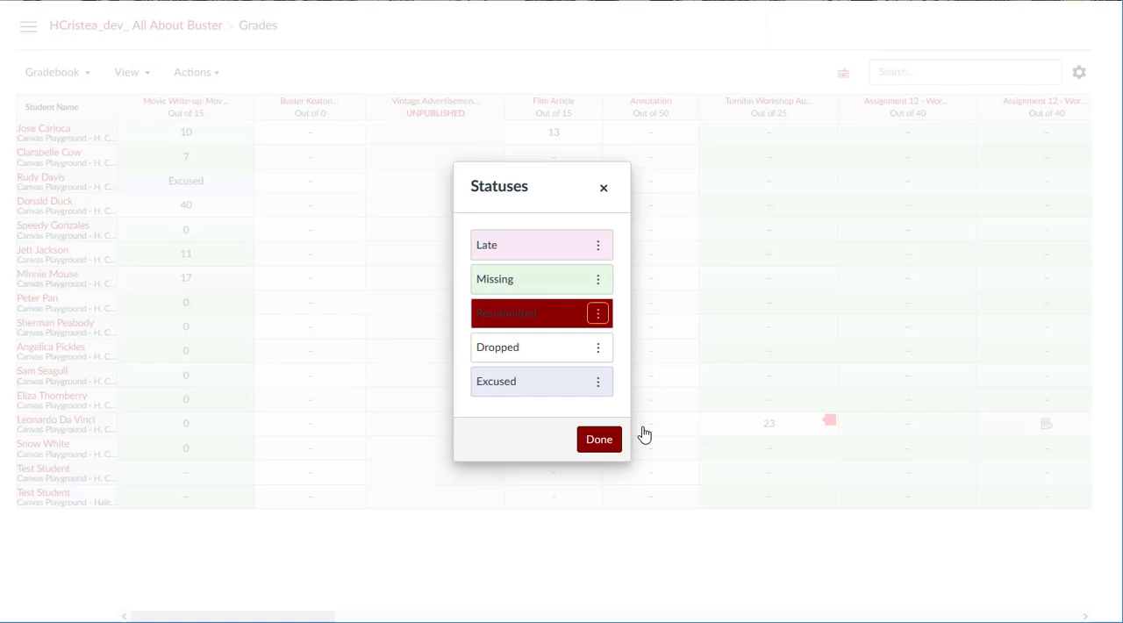
click(596, 279)
text(#00FF0)
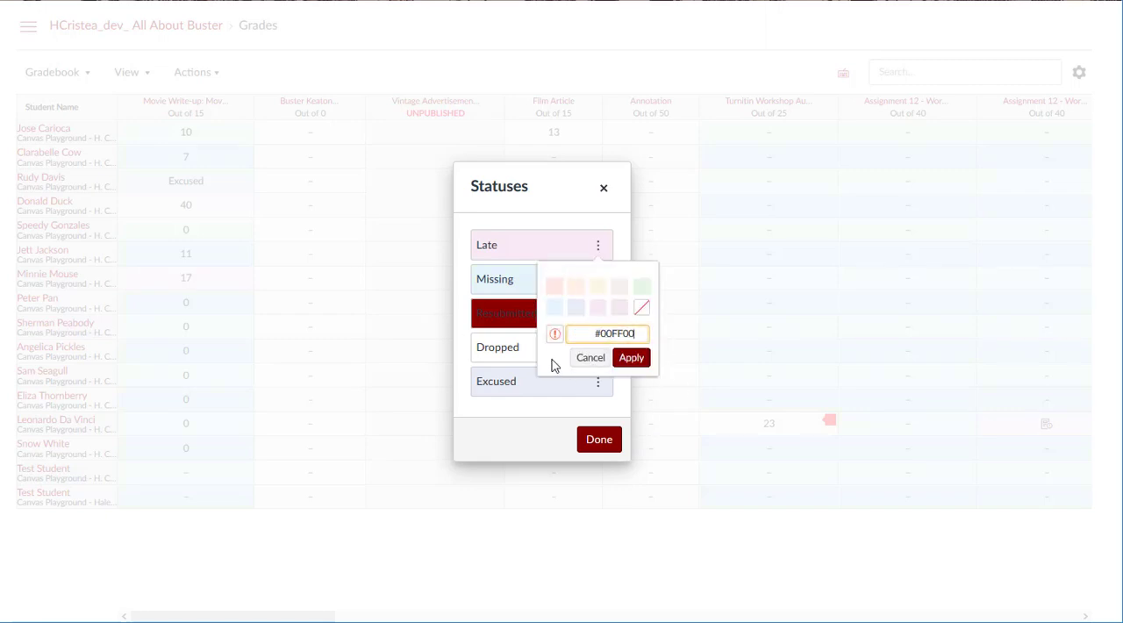
click(632, 358)
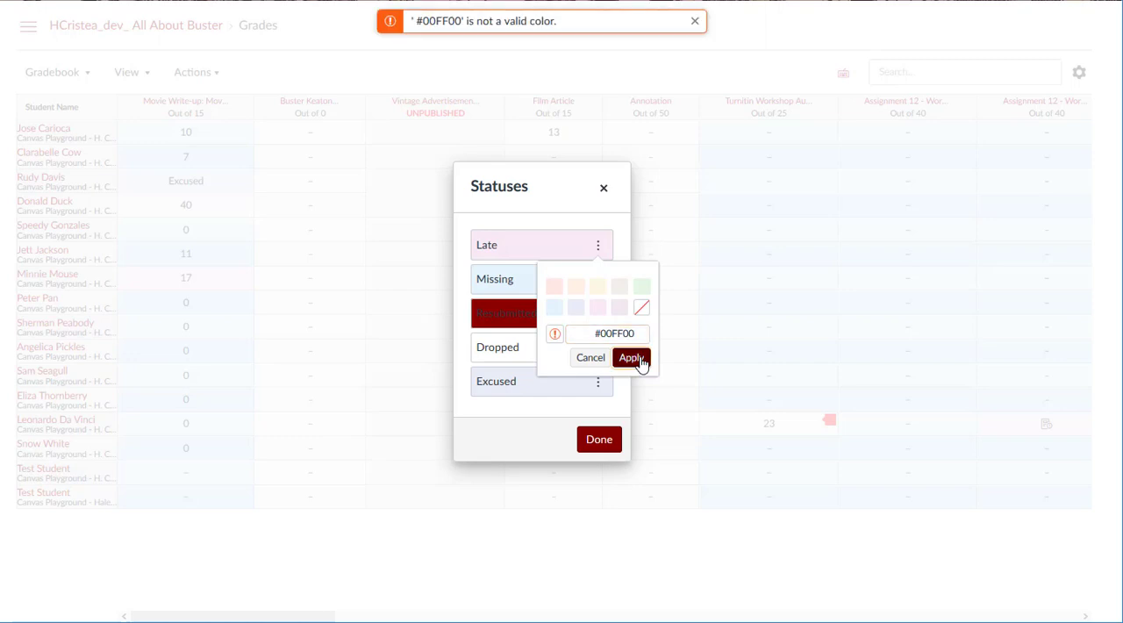
click(126, 72)
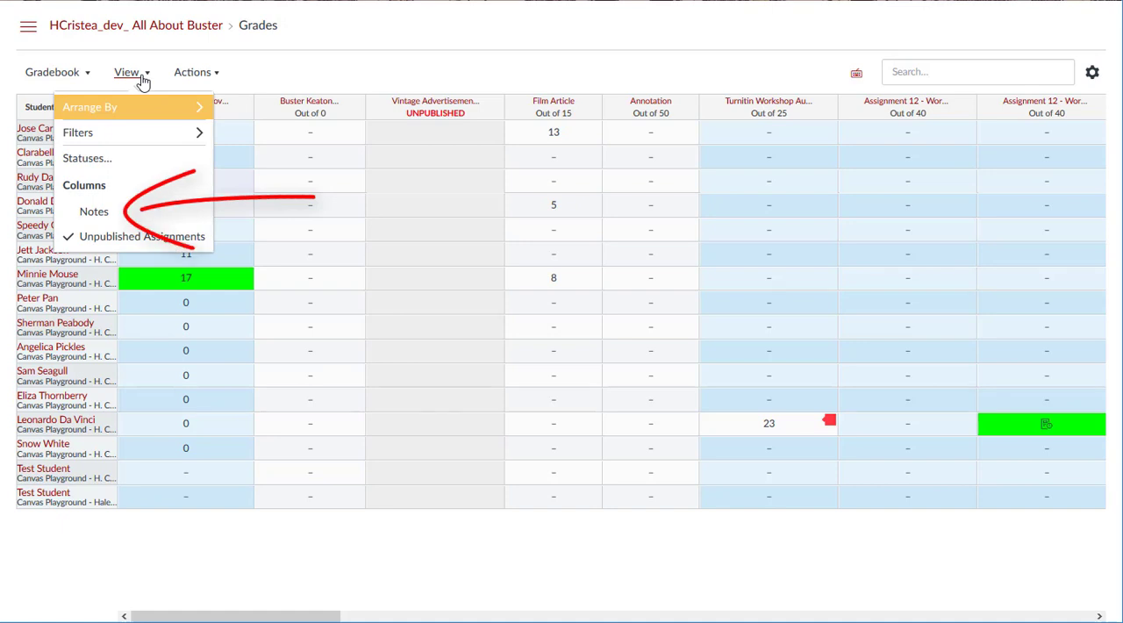
Step: Turn on the Notes column and save an extra credit note for a student
click(95, 211)
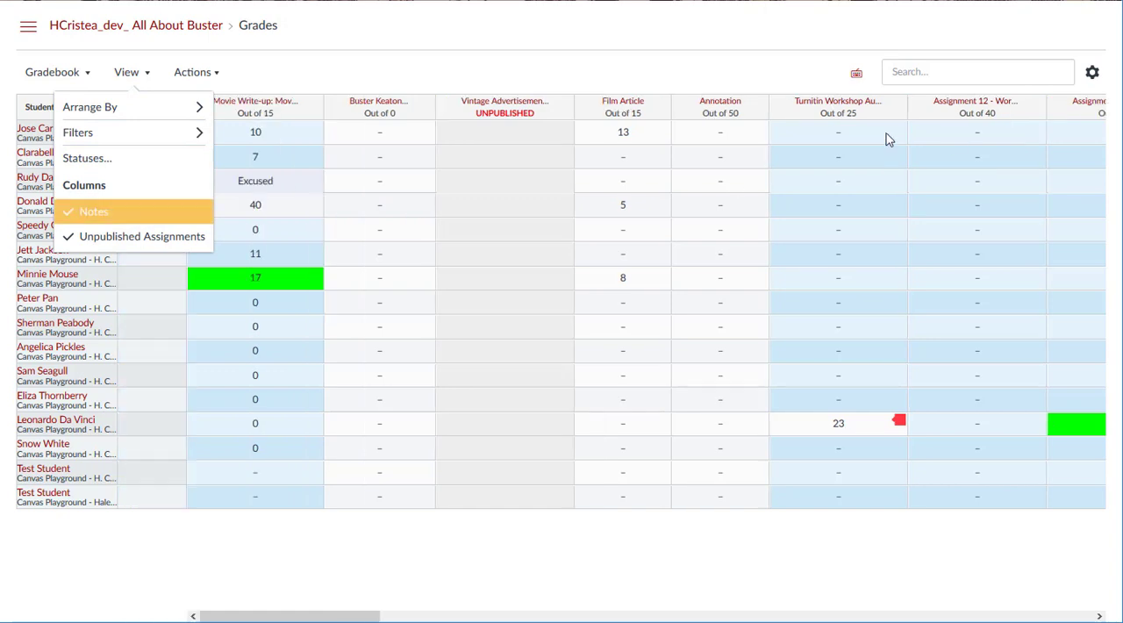
click(94, 211)
text(Asked about extra credit - respond next week in class)
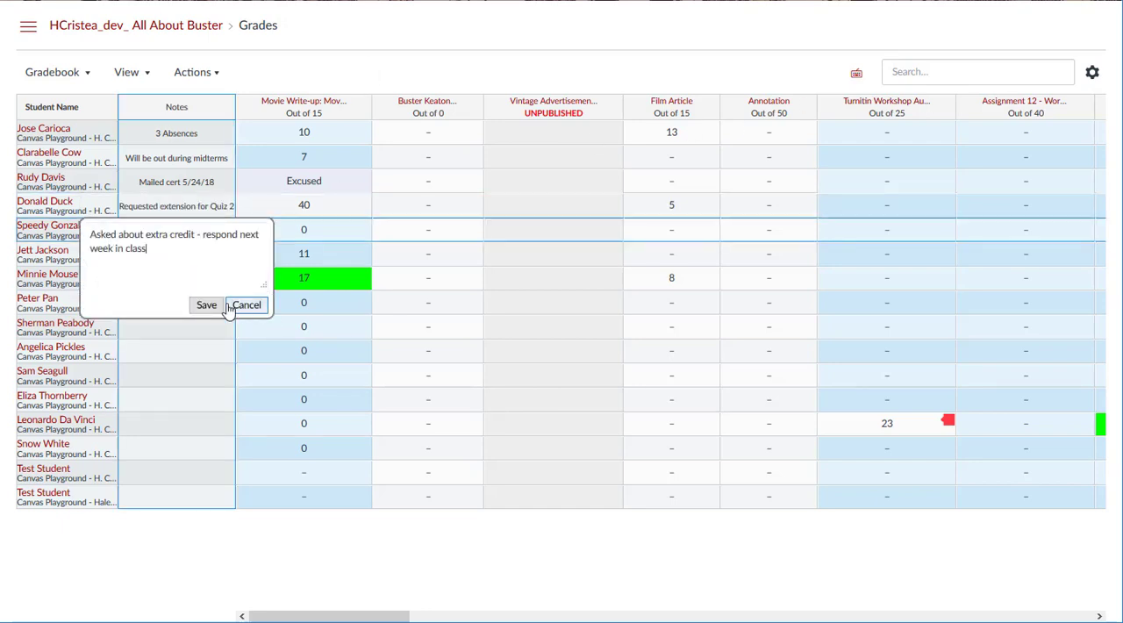
click(207, 305)
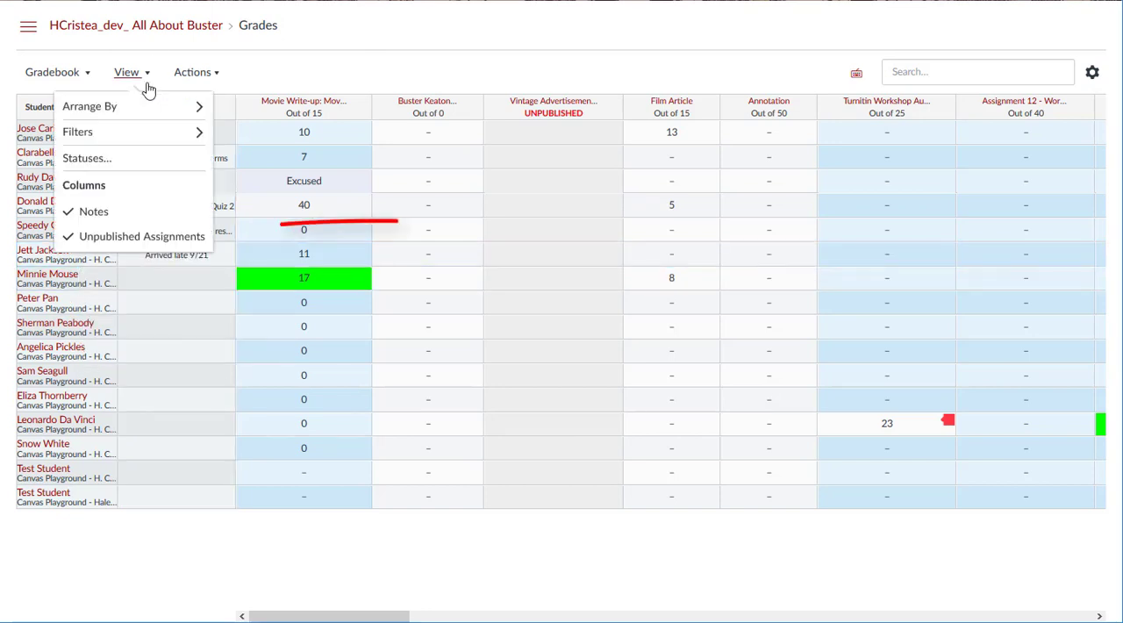
click(140, 235)
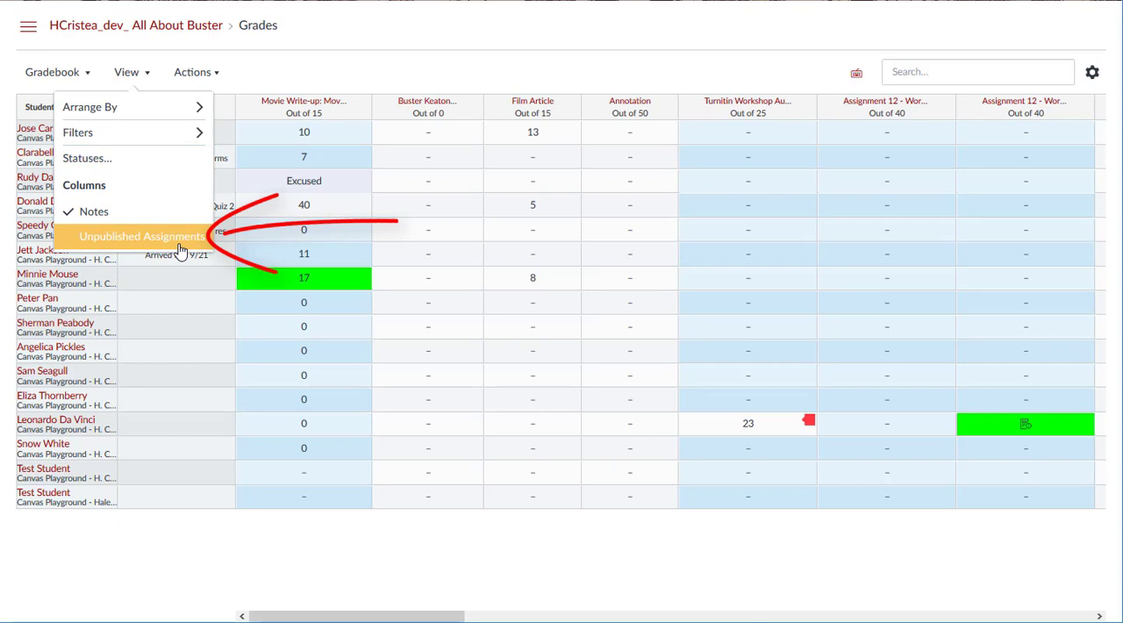
click(140, 235)
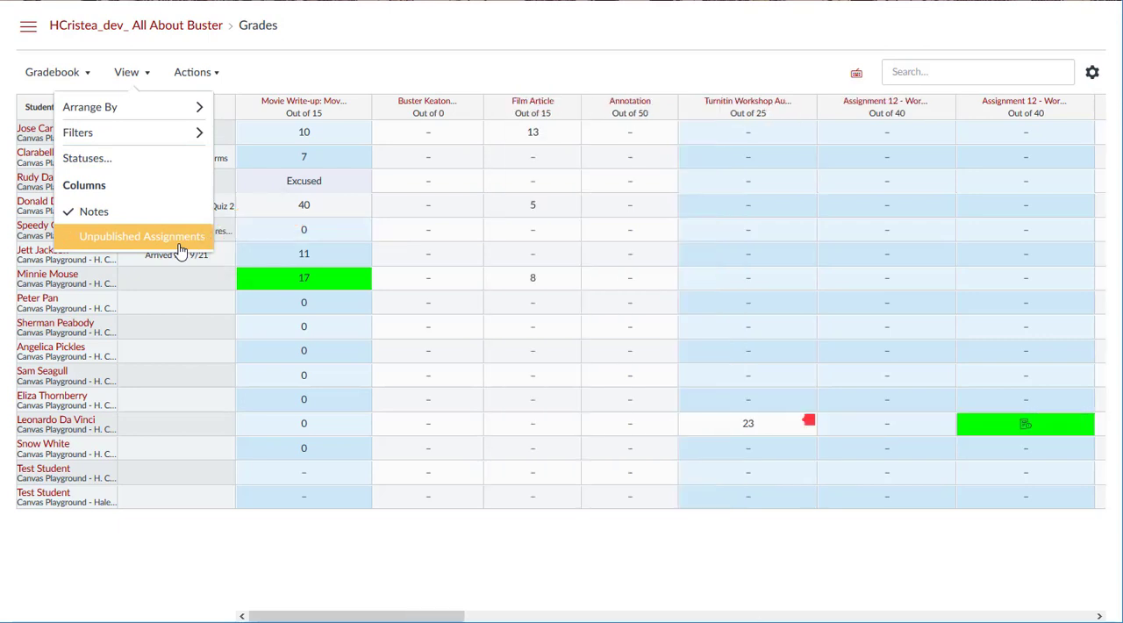
click(142, 235)
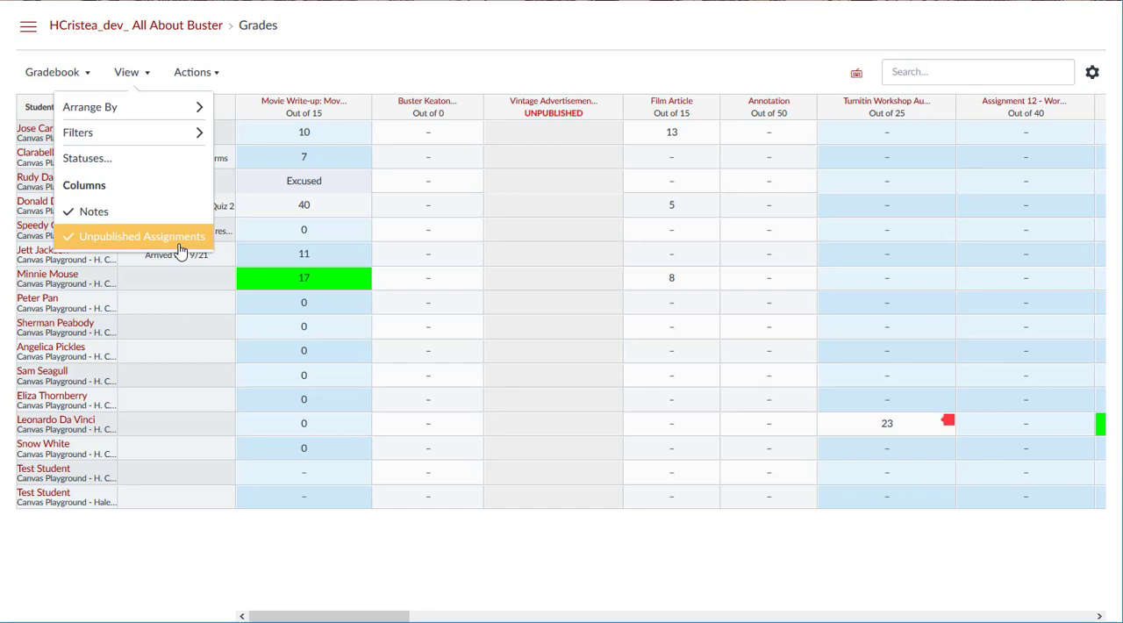
click(140, 235)
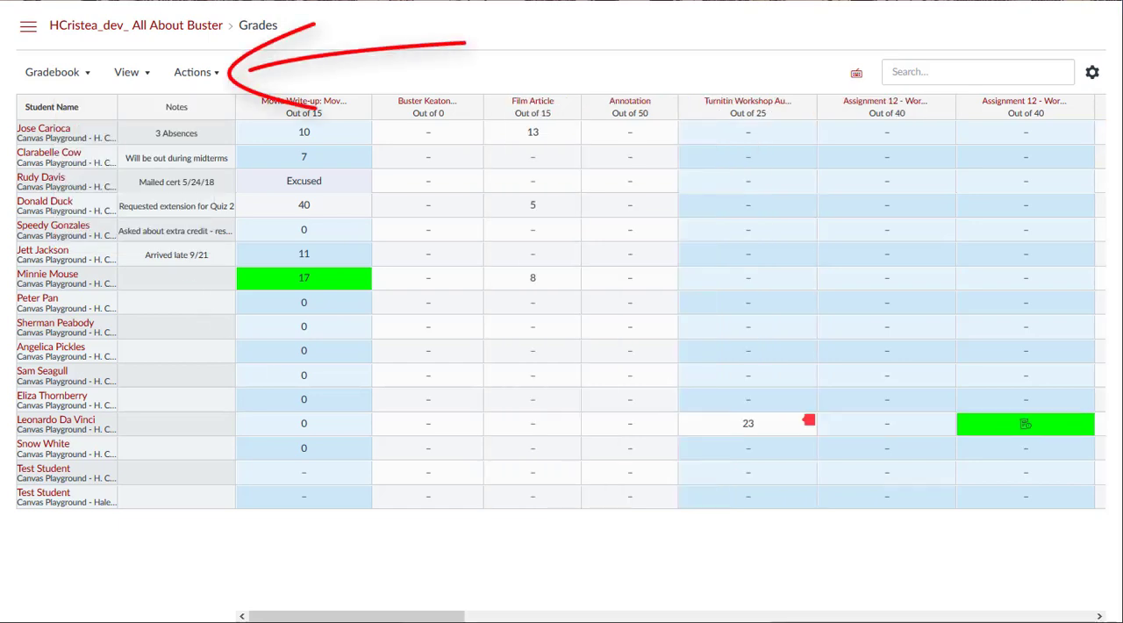
click(193, 72)
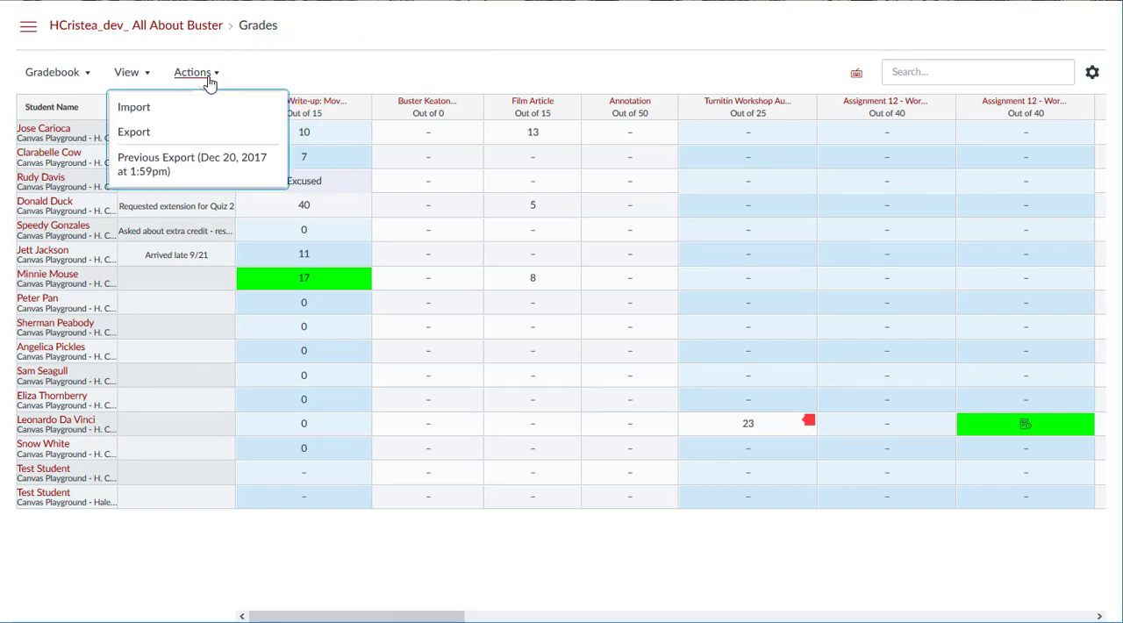
click(856, 71)
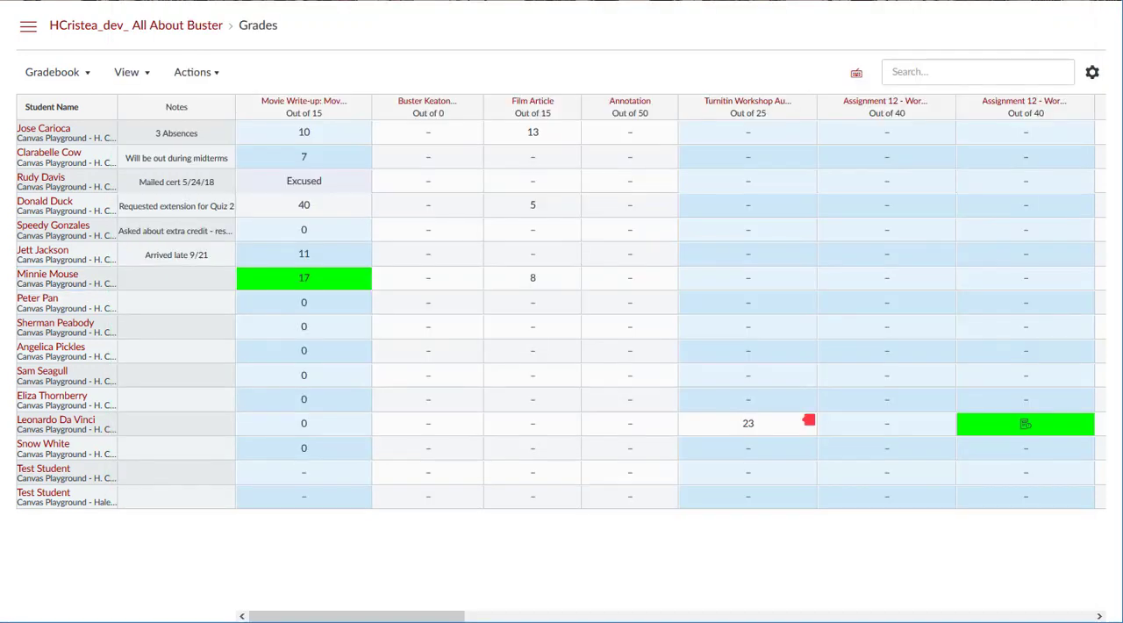
Step: Mark Leonardo Da Vinci's Assignment 12 Workshop grade Late by 6 days in the grade detail tray
click(533, 156)
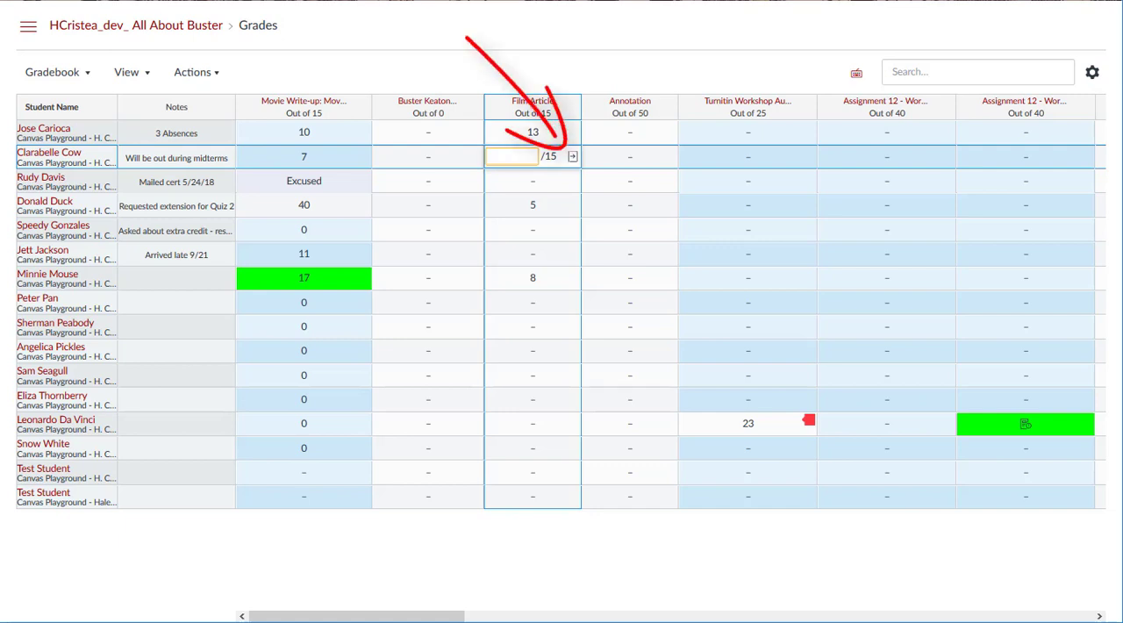
click(572, 156)
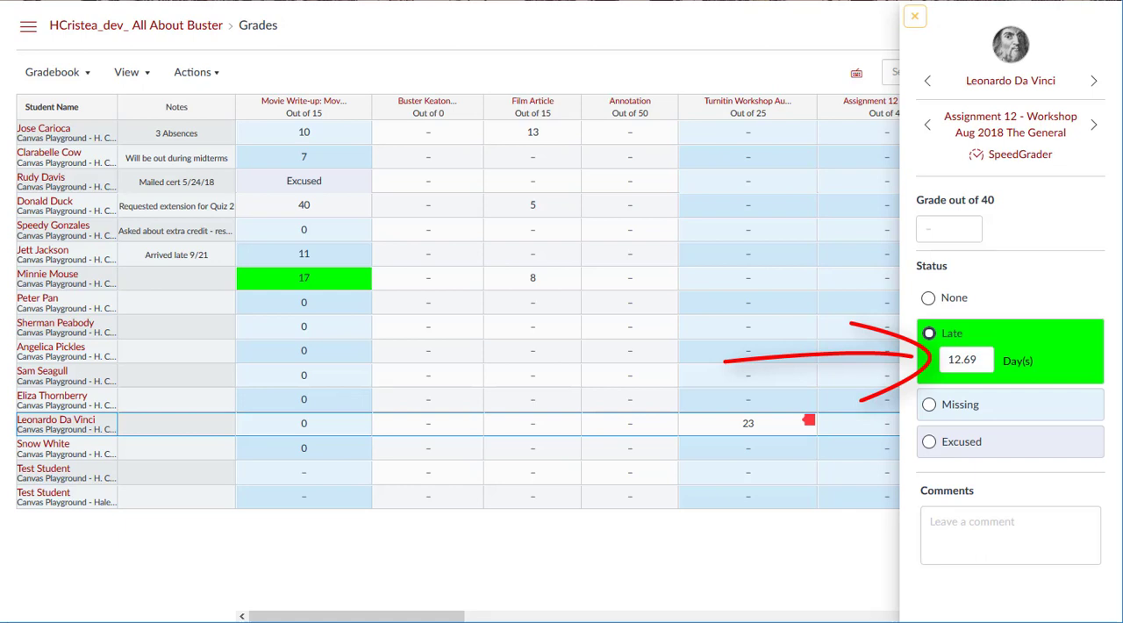
click(965, 360)
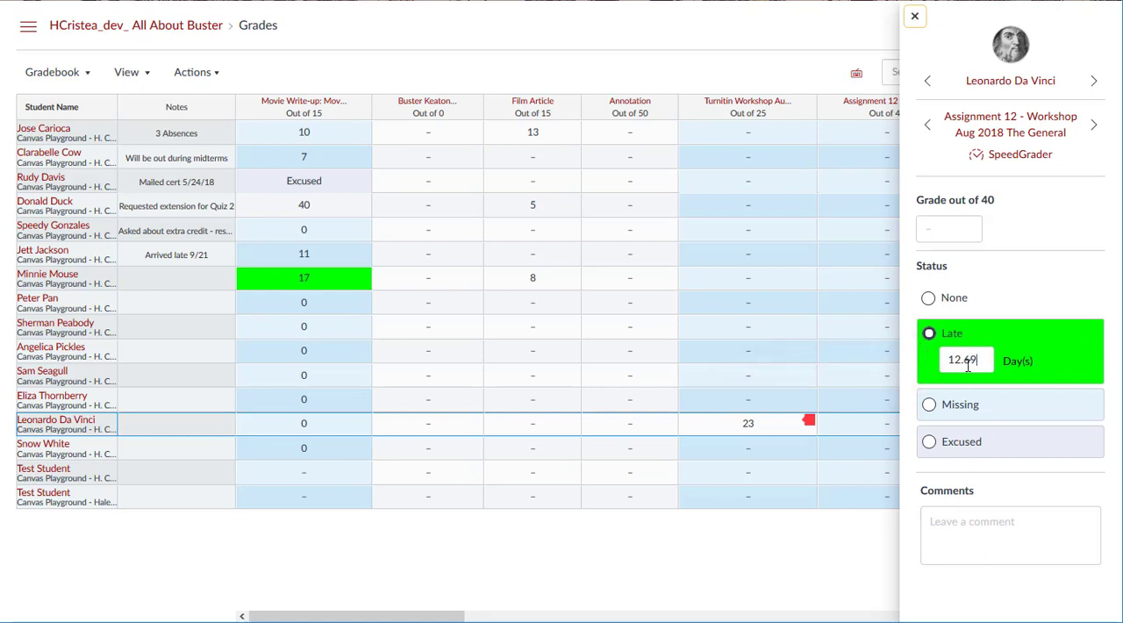
text(6)
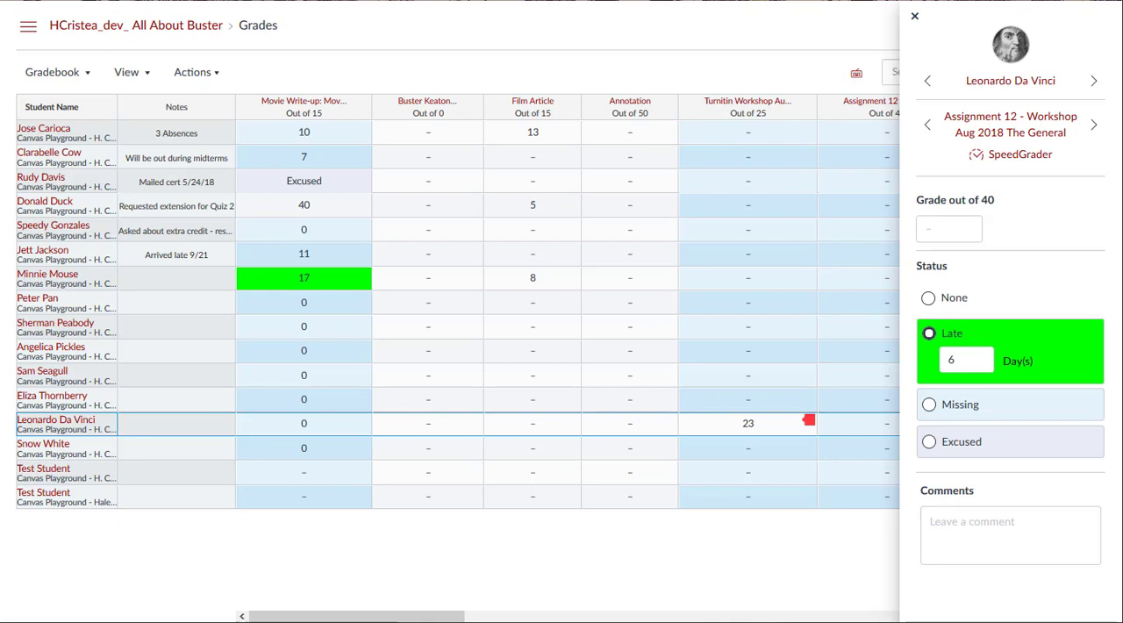
click(913, 15)
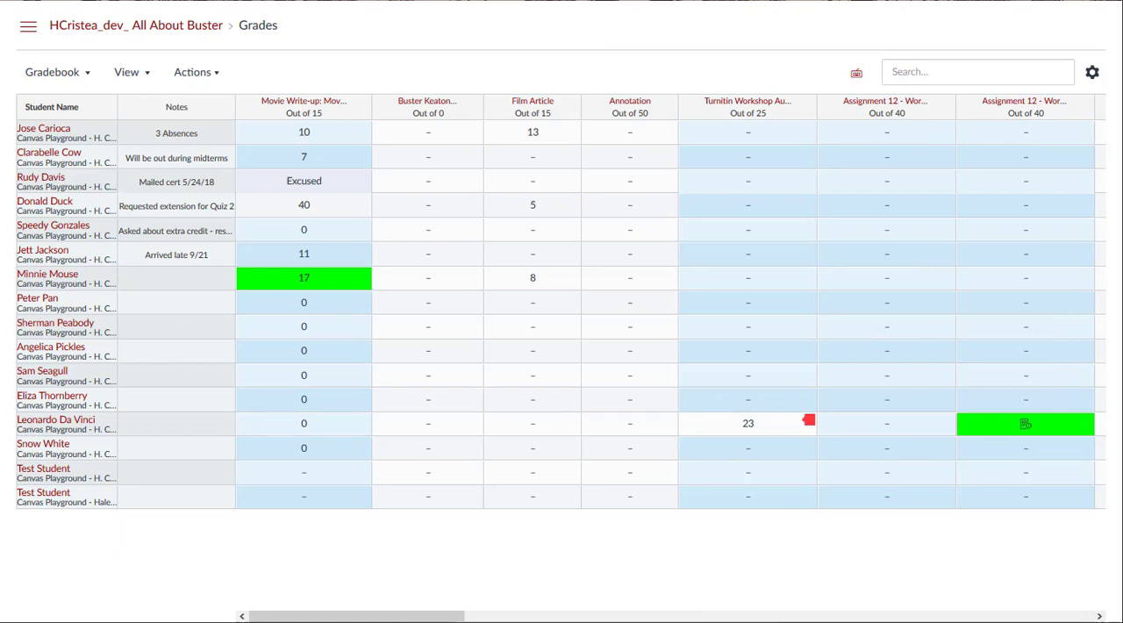
mouse_move(358, 114)
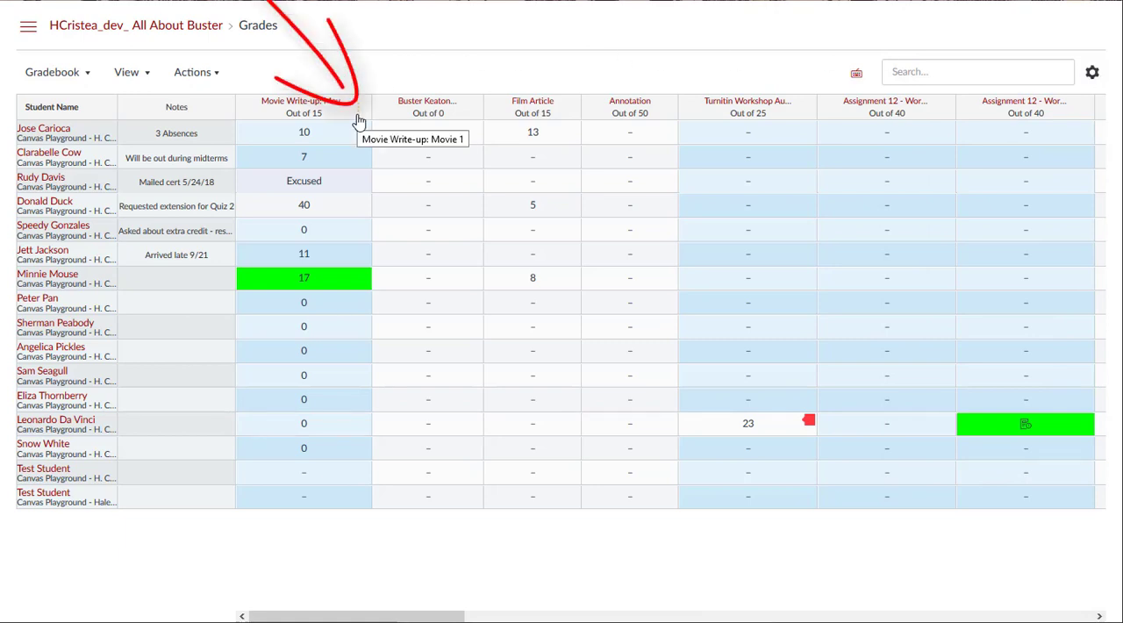
Step: Message students who haven't submitted Movie Write-up: 'Please submit by Sunday to receive partial credit.'
click(358, 107)
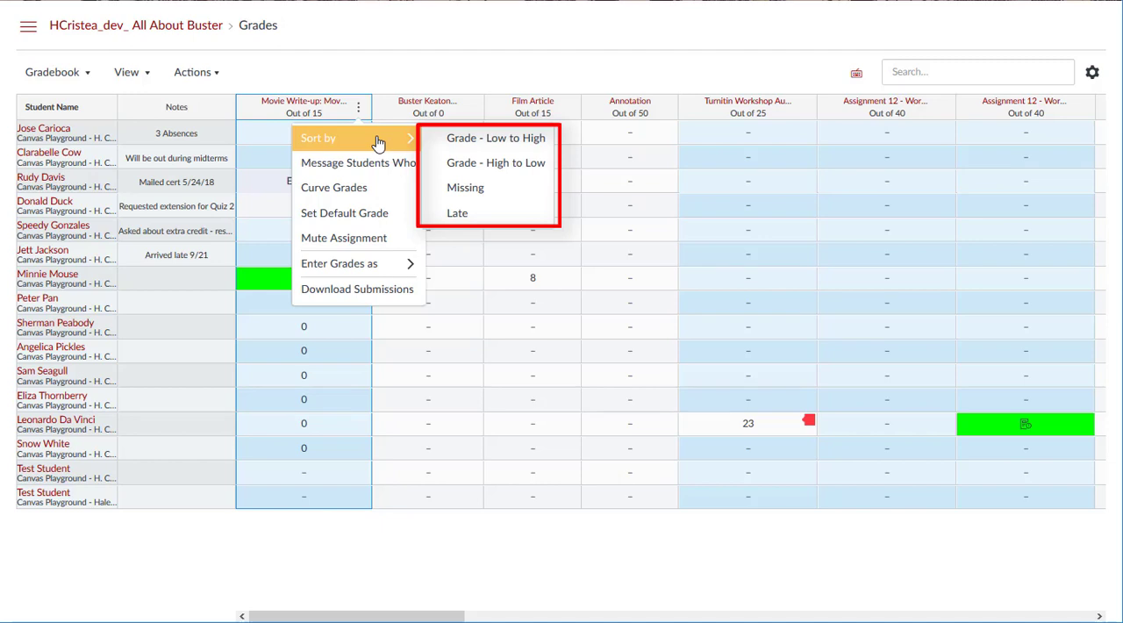
mouse_move(379, 167)
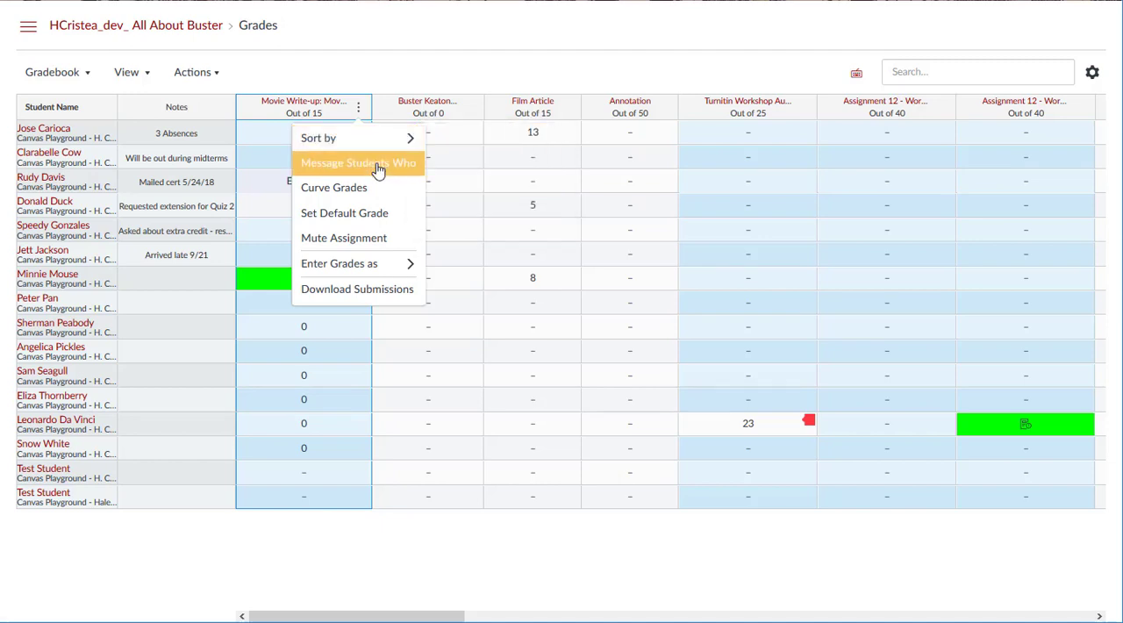
click(358, 162)
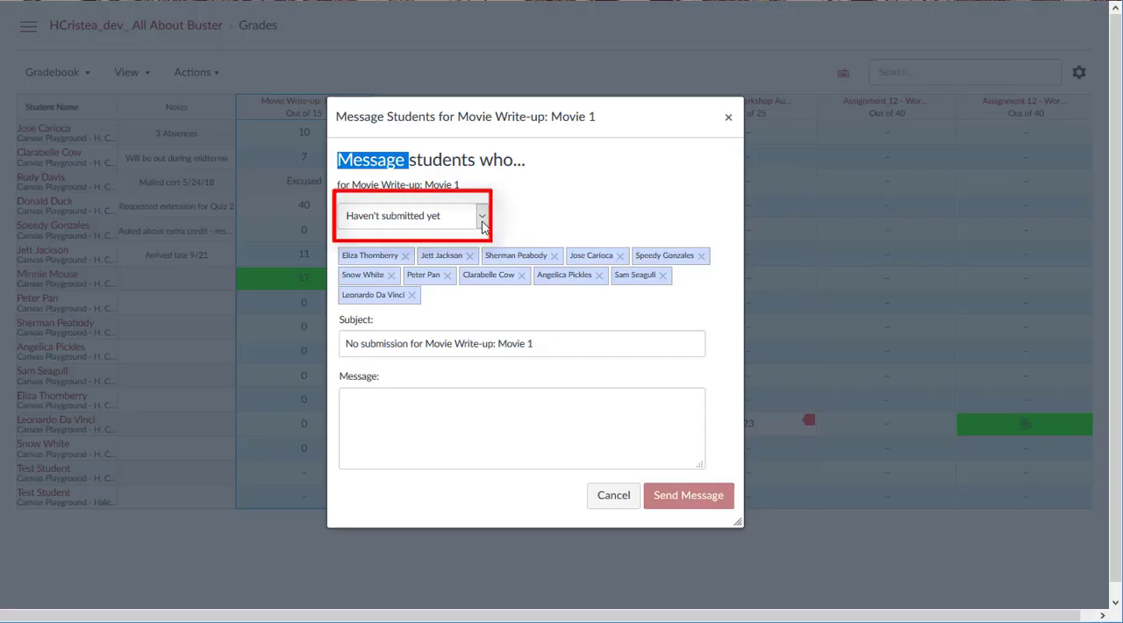
text(Please submit by Sunday to receive partial credit.)
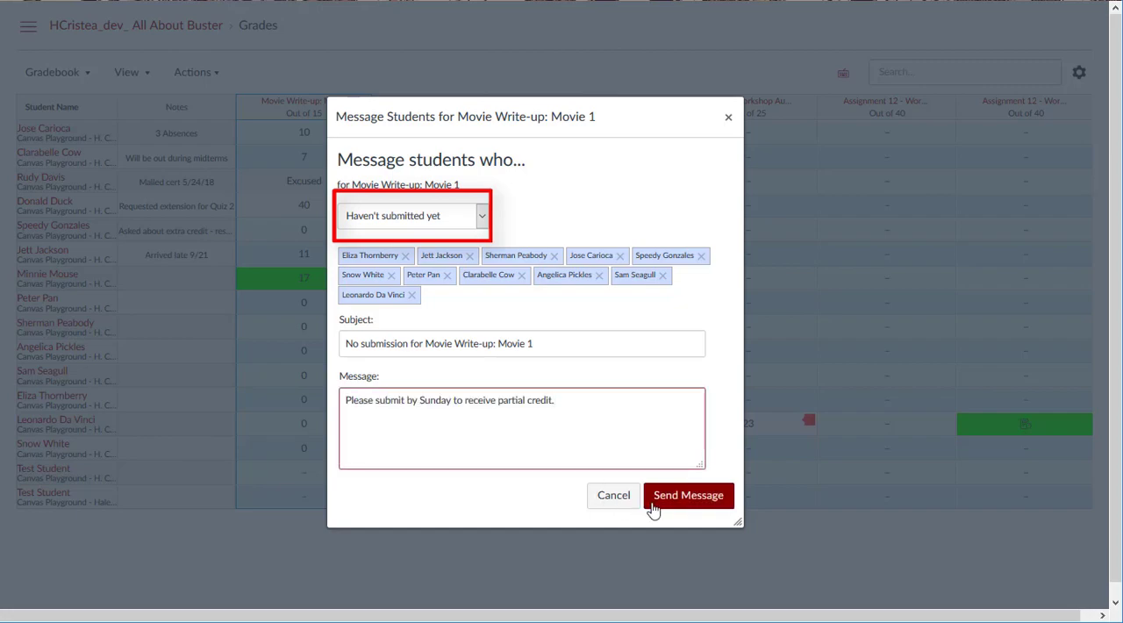
click(688, 495)
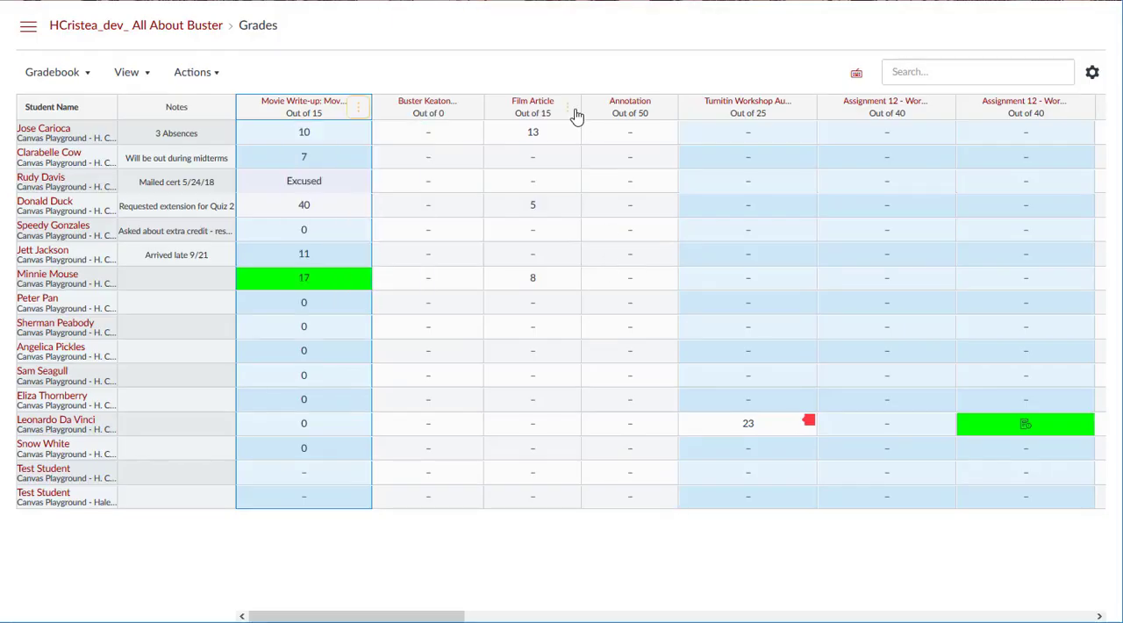
Step: Set a default grade of 0 for Film Article, updating 11 ungraded students' scores
click(568, 105)
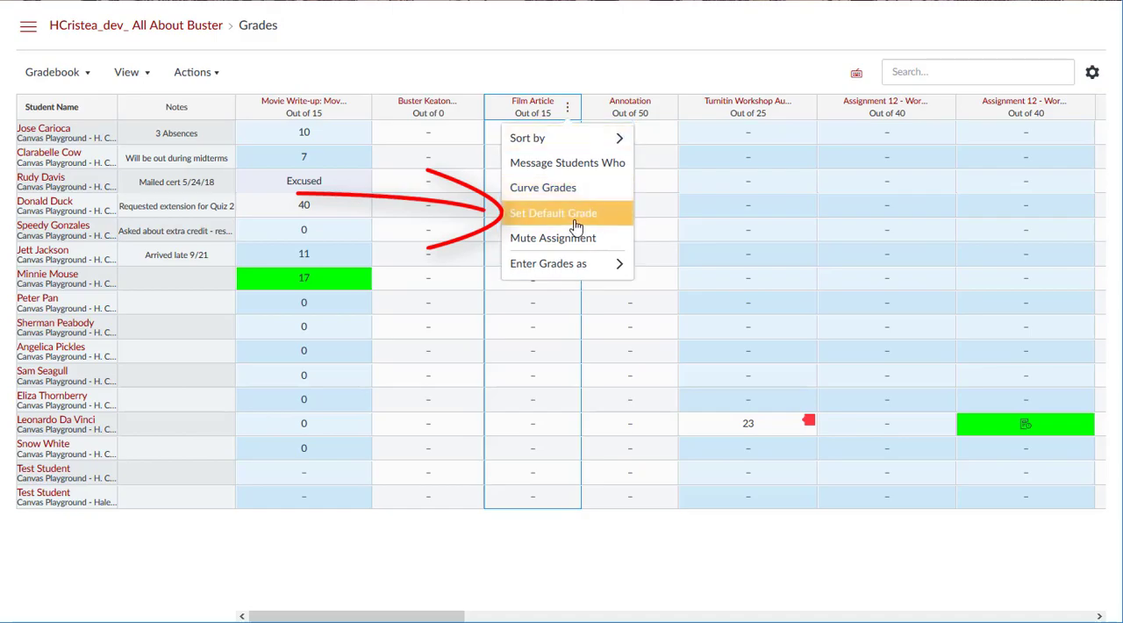
click(553, 214)
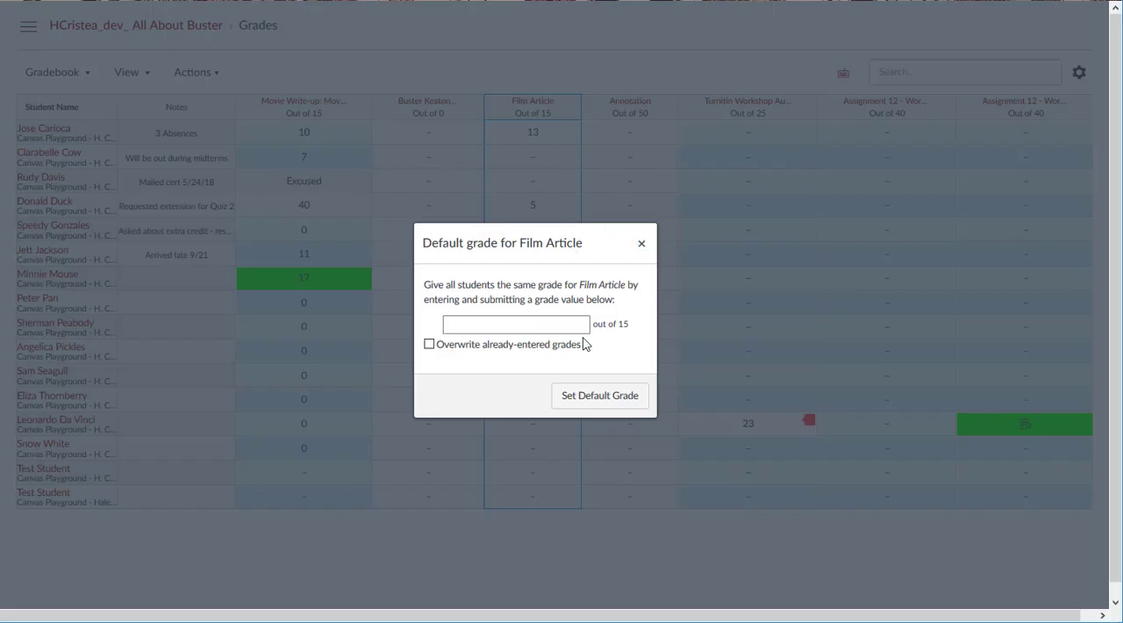
text(0)
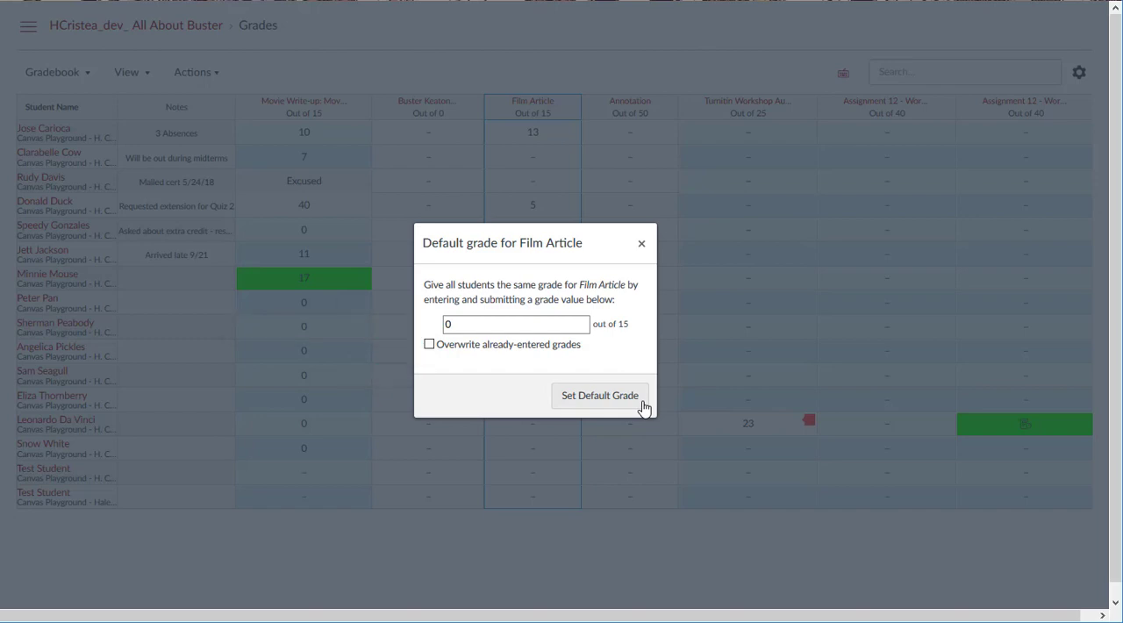
click(600, 394)
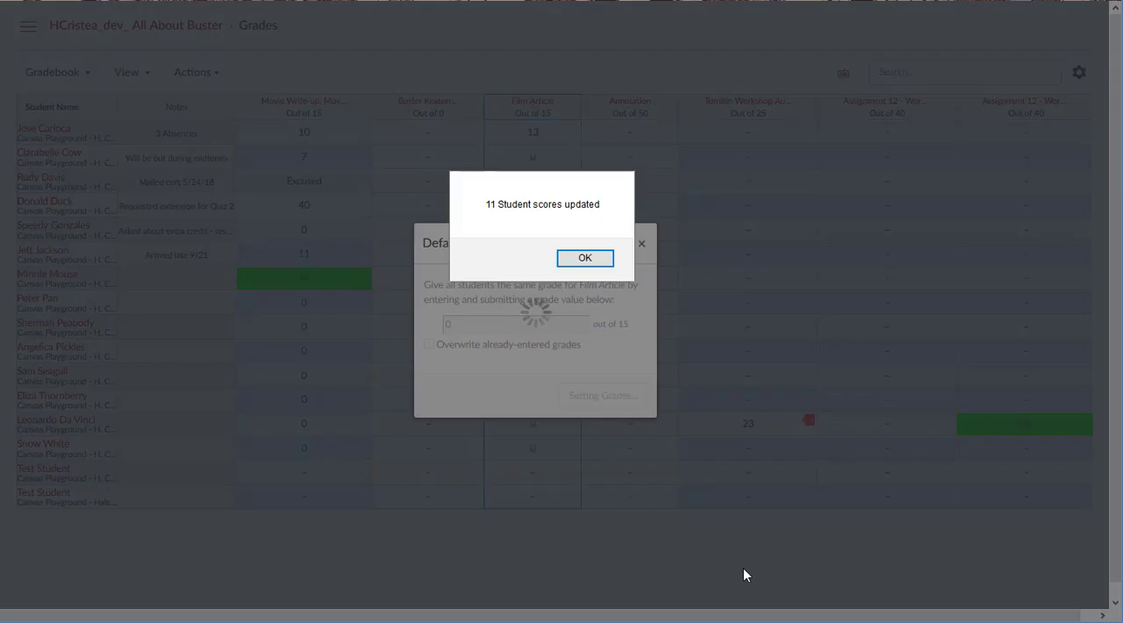
click(584, 256)
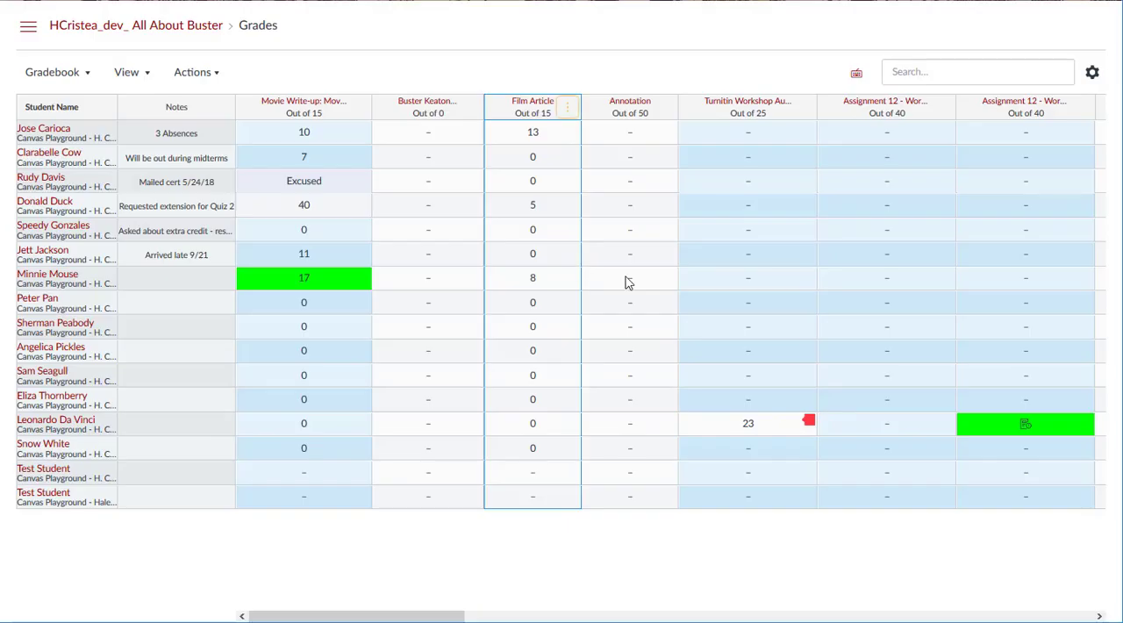
click(566, 105)
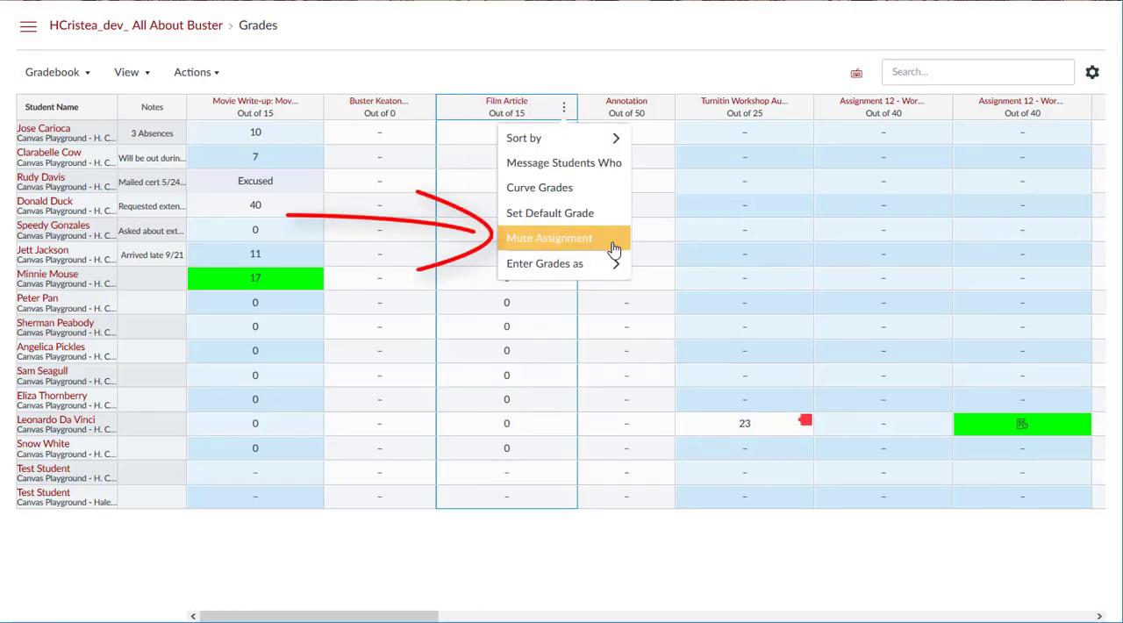
Step: Mute the Film Article assignment and confirm it
click(549, 239)
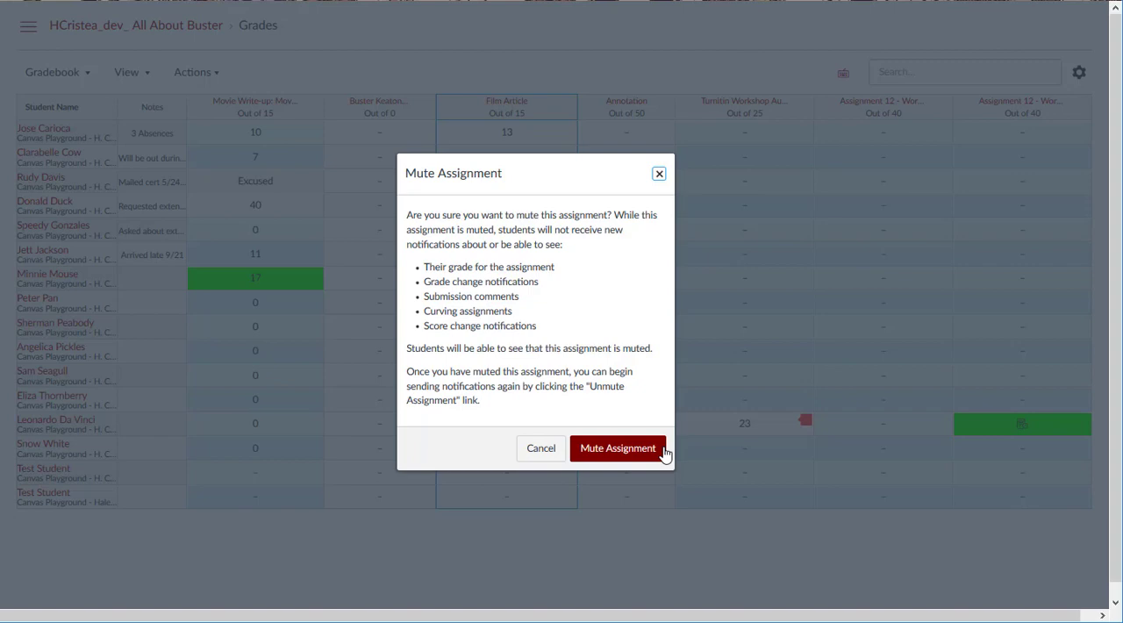
mouse_move(663, 452)
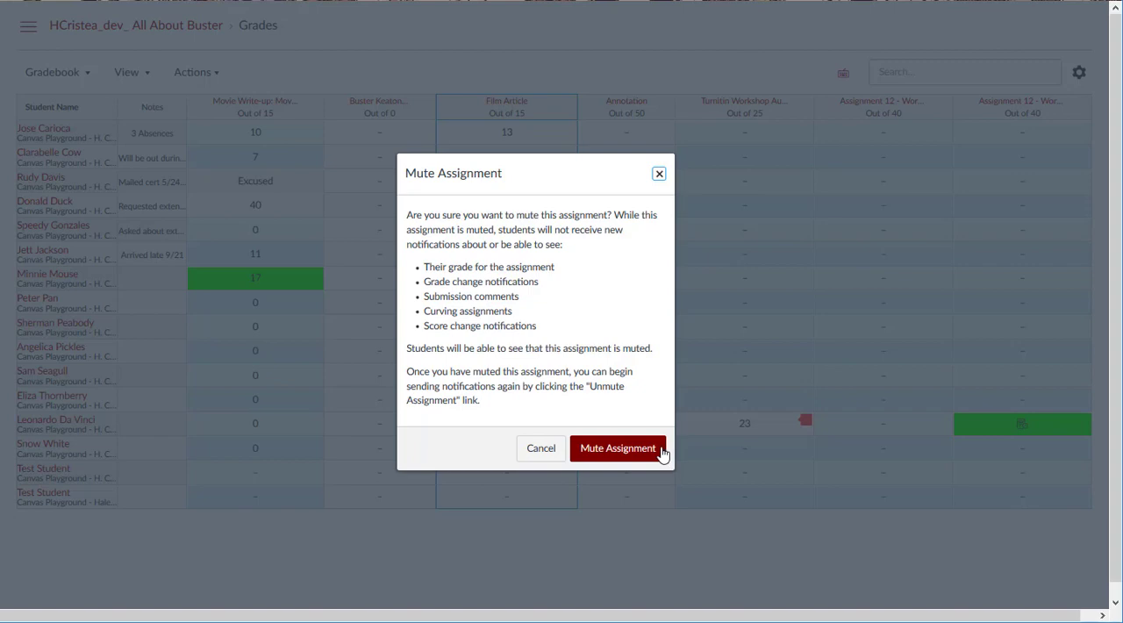
click(618, 449)
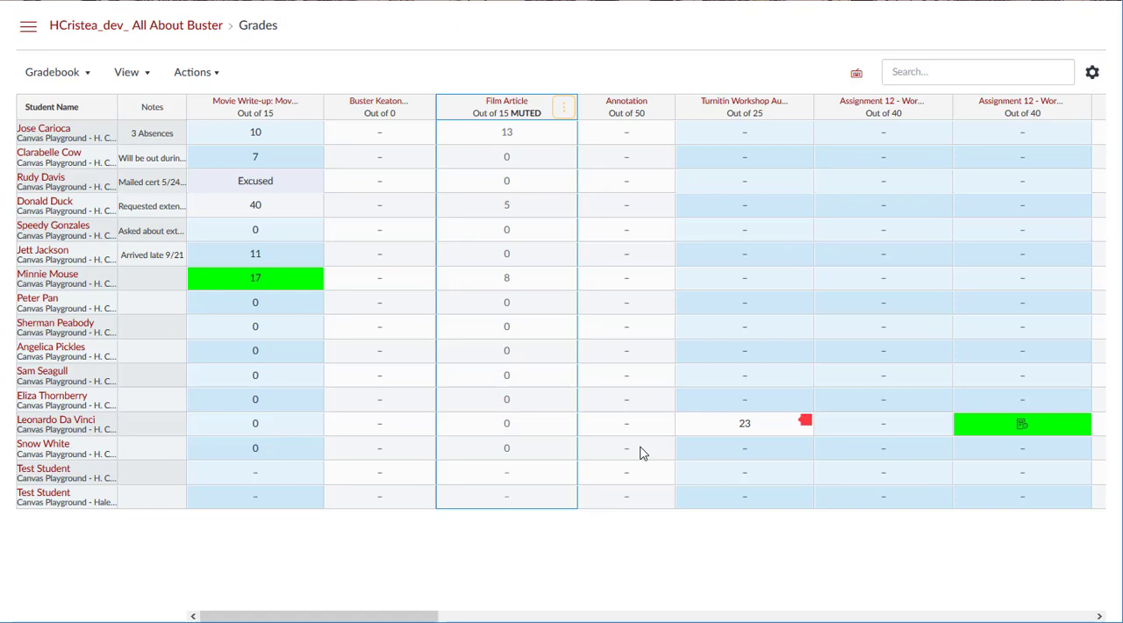
mouse_move(642, 452)
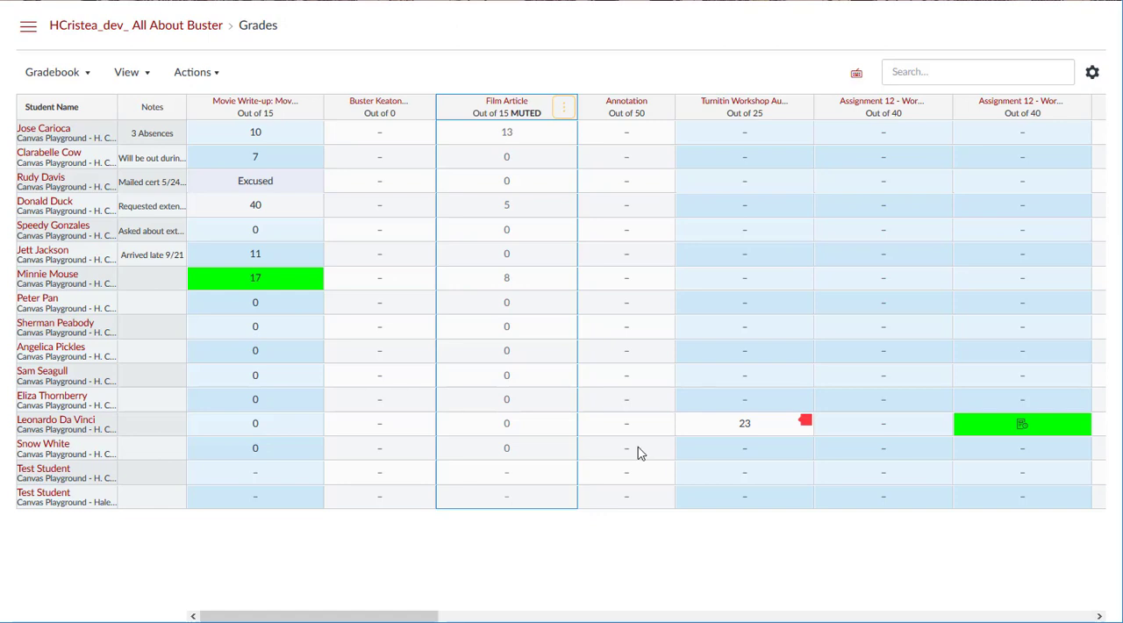
Step: Choose Unmute Assignment for Film Article to bring up the unmute confirmation
click(563, 105)
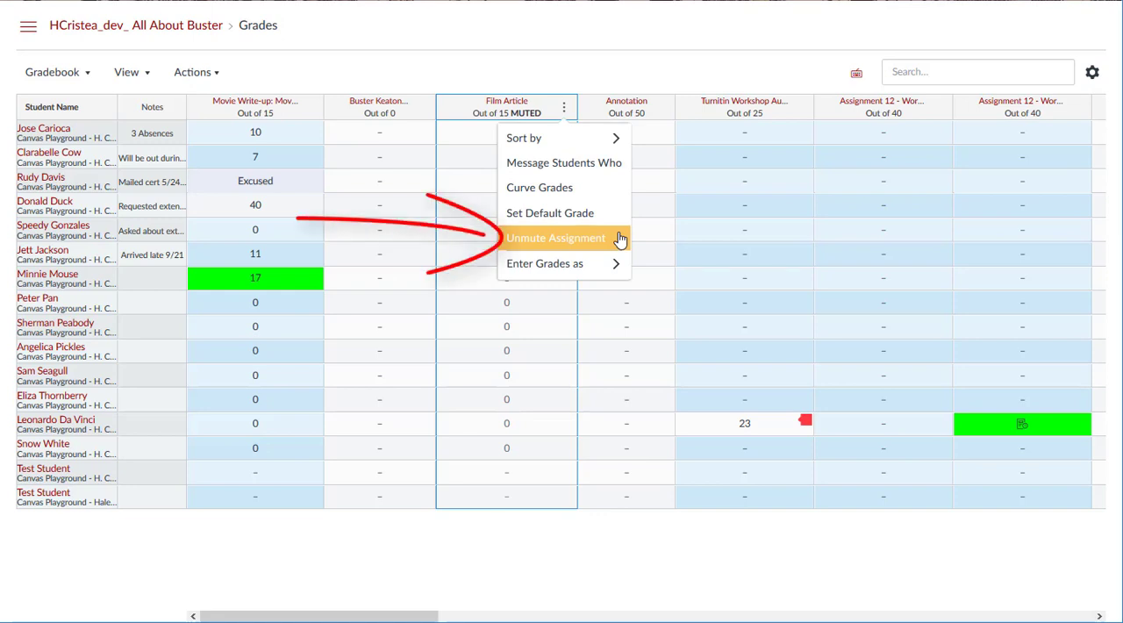
click(555, 238)
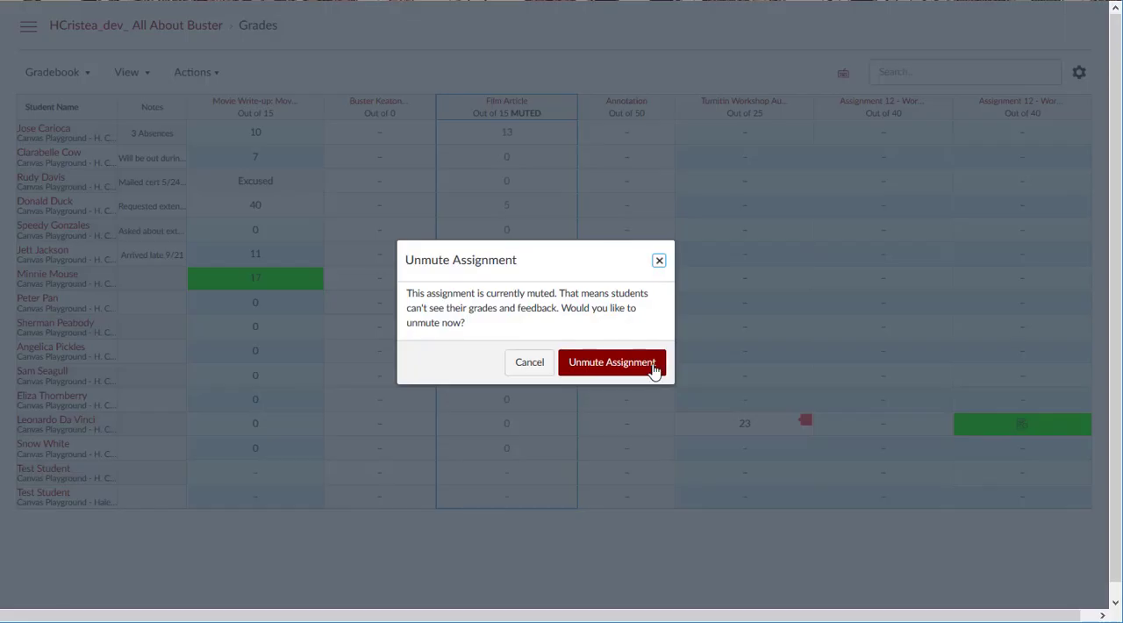